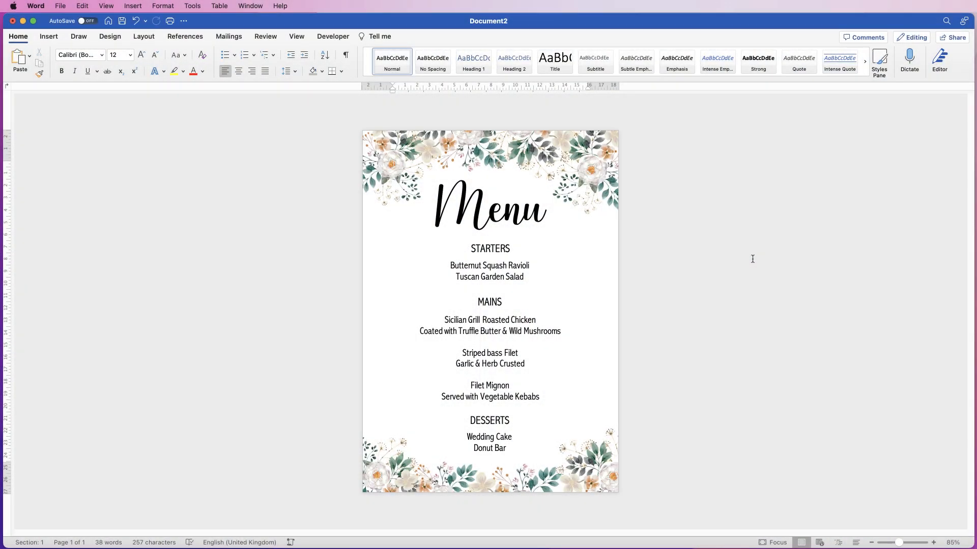
mouse_move(742, 262)
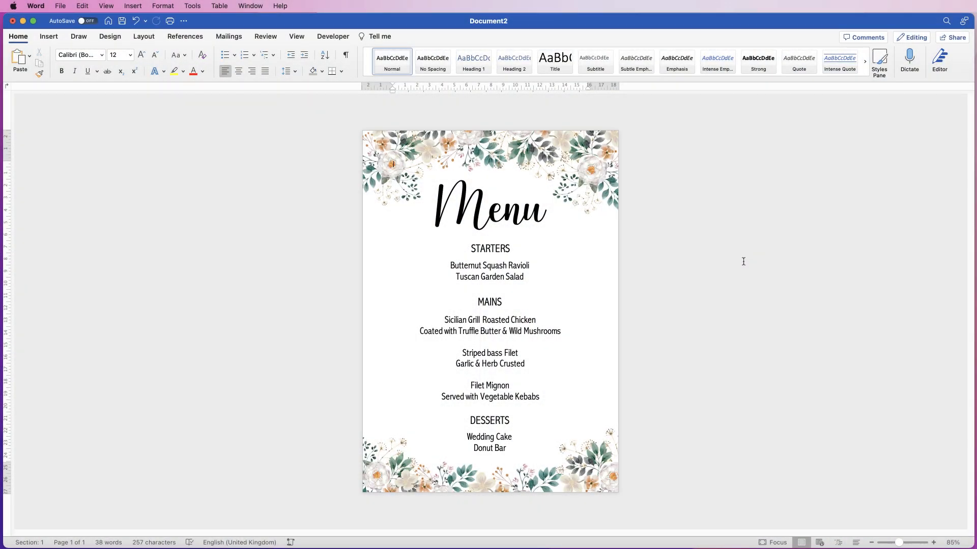
mouse_move(721, 261)
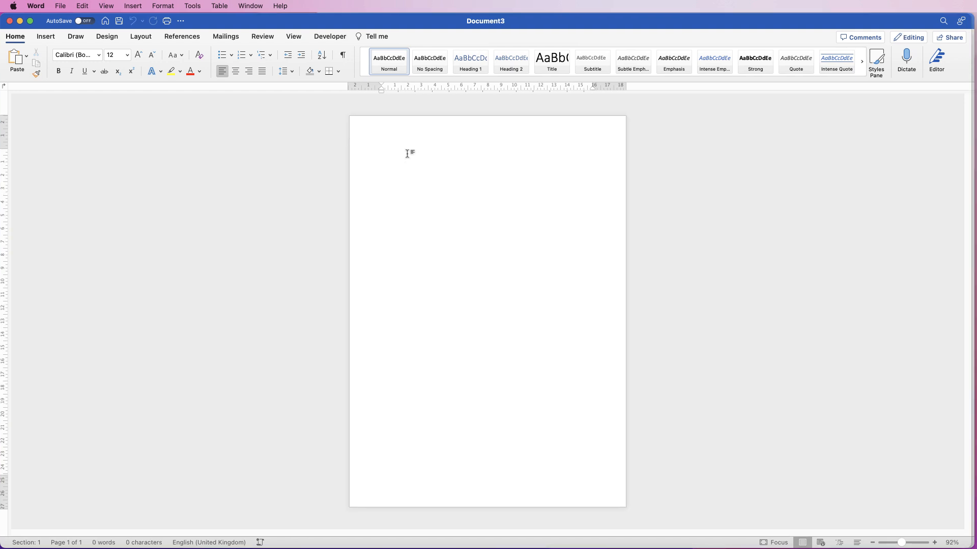
- Place the cursor on the blank page and bring up the Layout ribbon options
left_click(382, 153)
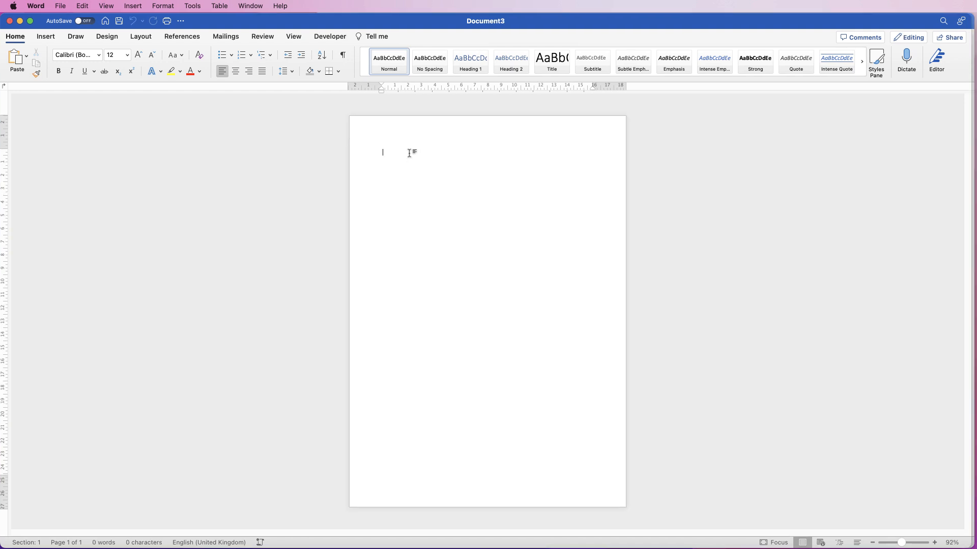
mouse_move(409, 152)
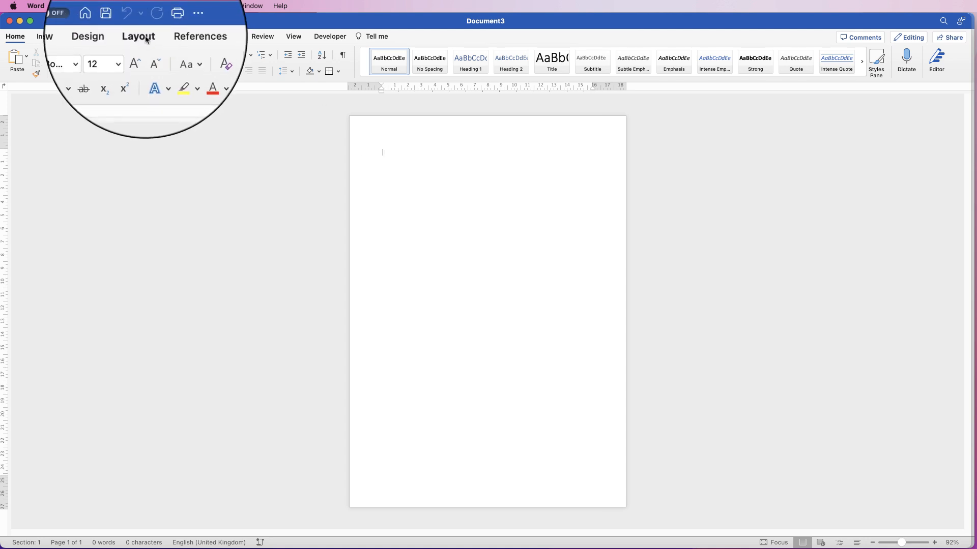
left_click(64, 56)
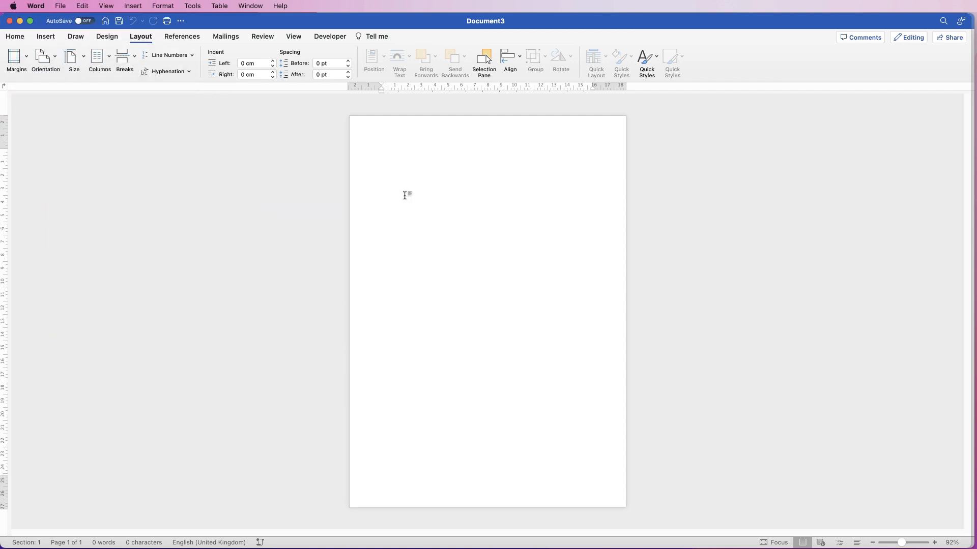
left_click(382, 153)
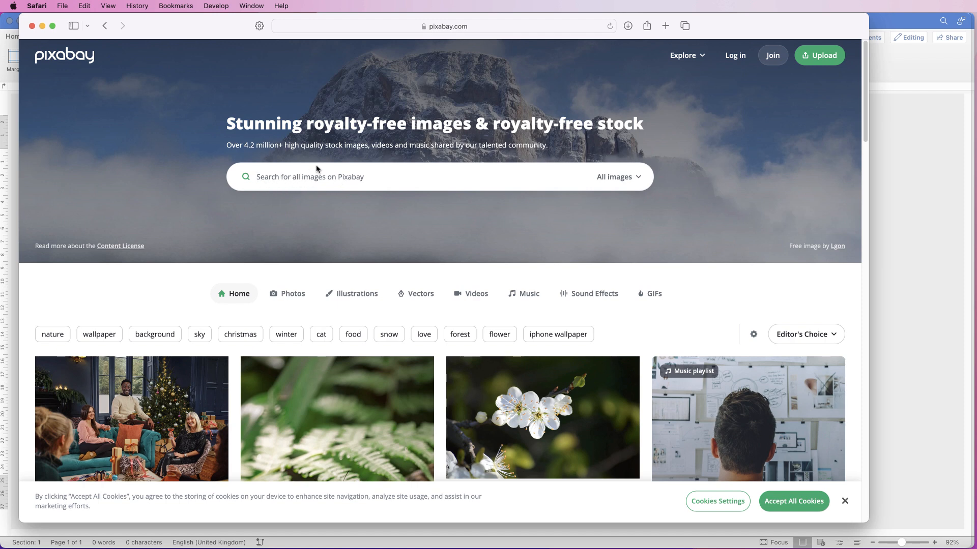
- Search Pixabay for 'foliage' limited to Illustrations
type("foliage")
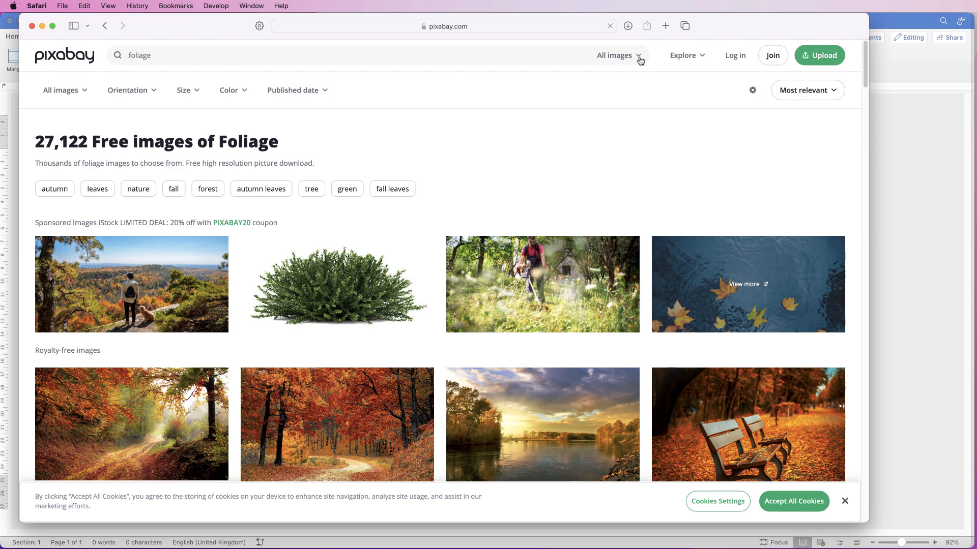
left_click(617, 55)
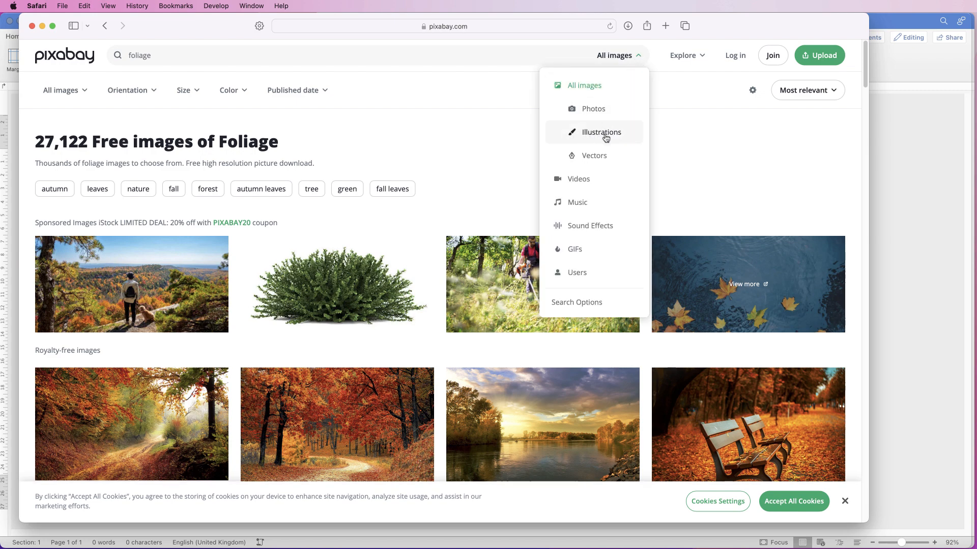
left_click(600, 133)
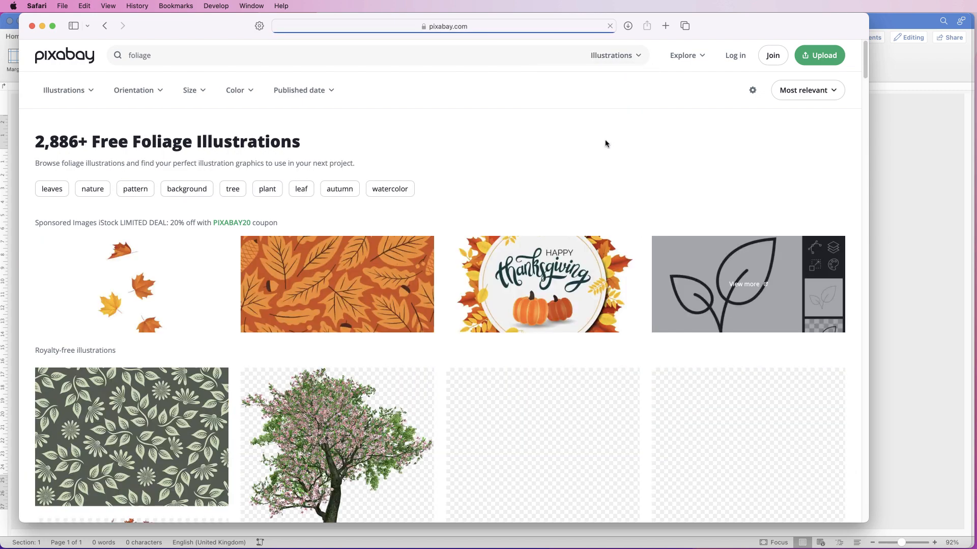
- Browse the foliage illustration results for a watercolour bouquet
scroll("down", 3)
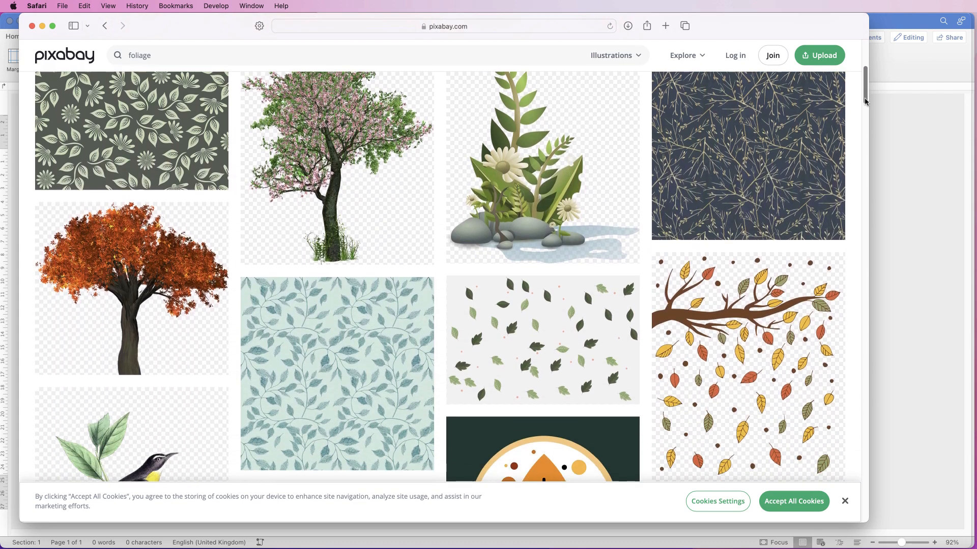
scroll("down", 3)
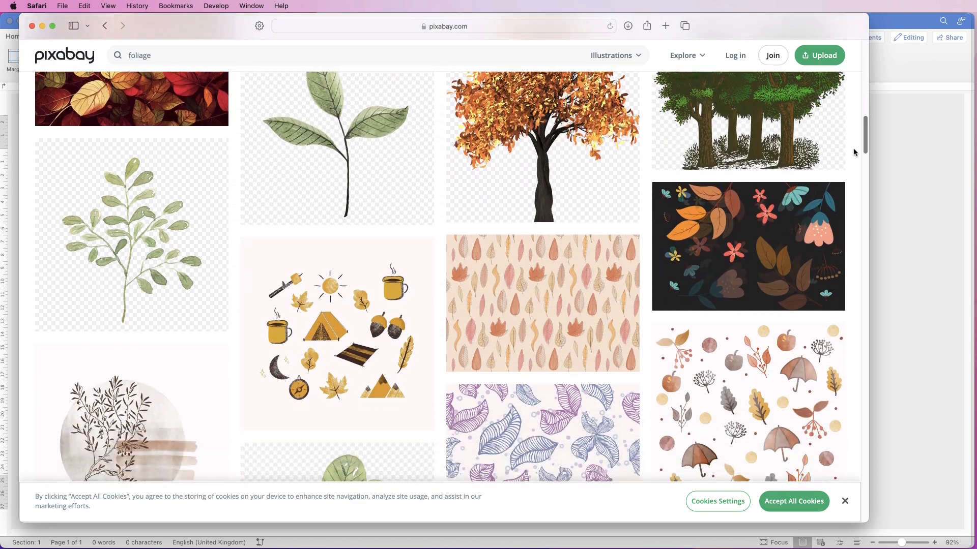
scroll("up", 3)
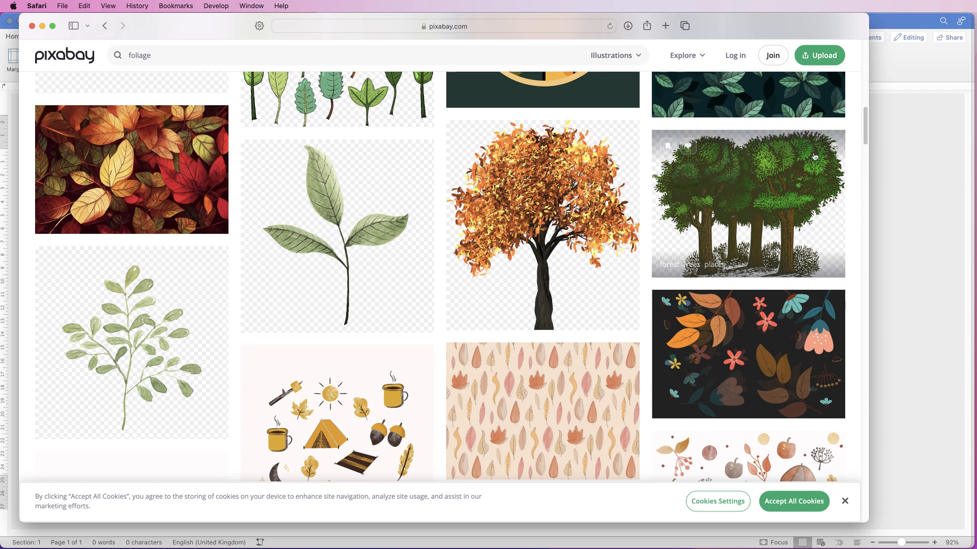
mouse_move(537, 244)
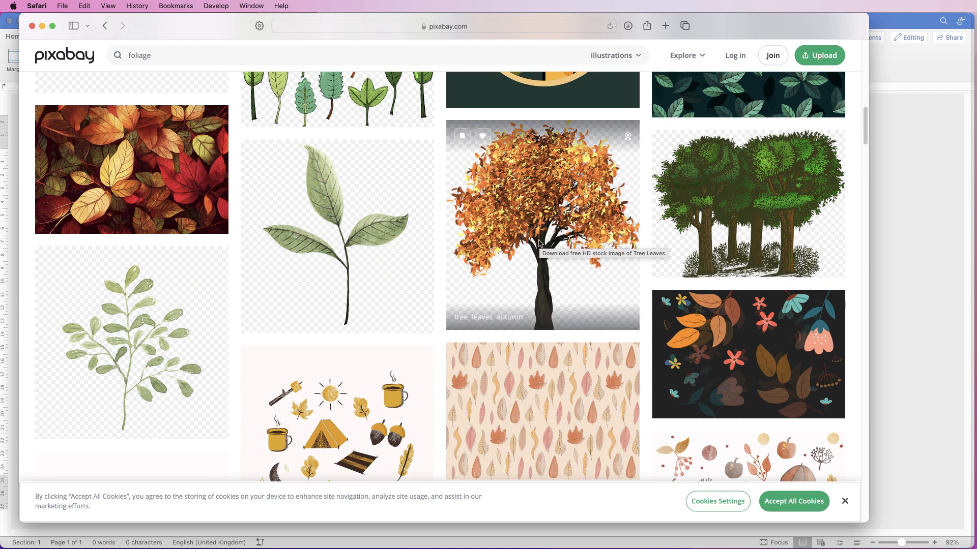
mouse_move(257, 261)
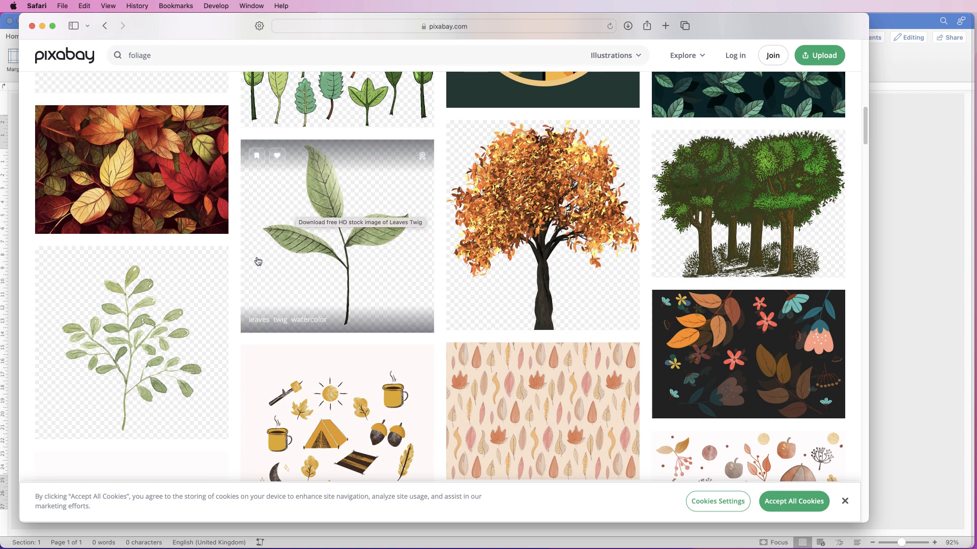
mouse_move(287, 285)
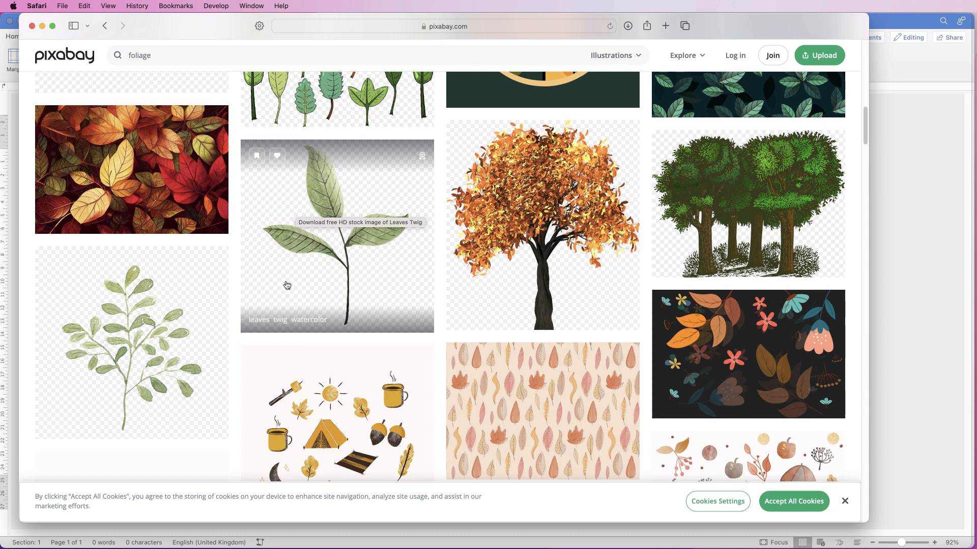
scroll("down", 3)
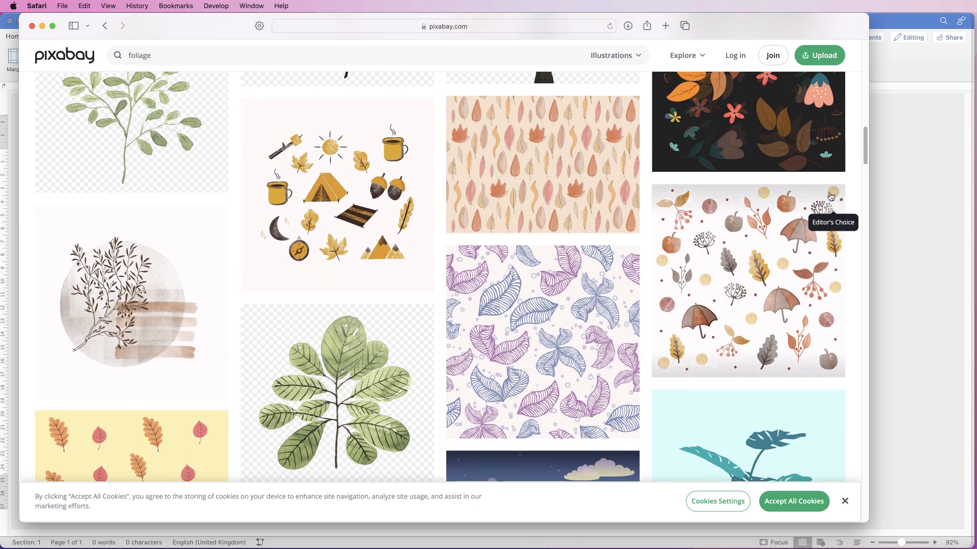
scroll("down", 3)
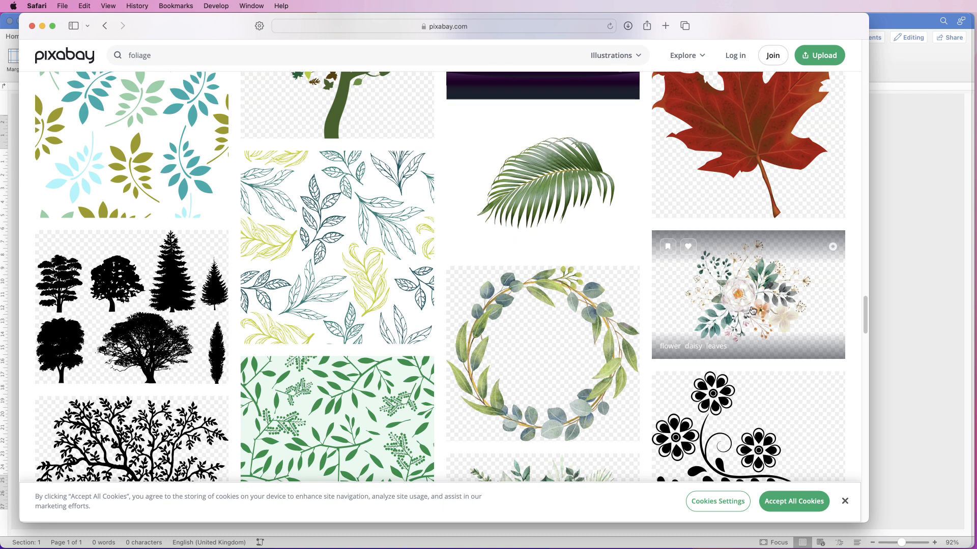
- Download the watercolour white-flower bouquet illustration at 1920×1280
left_click(742, 305)
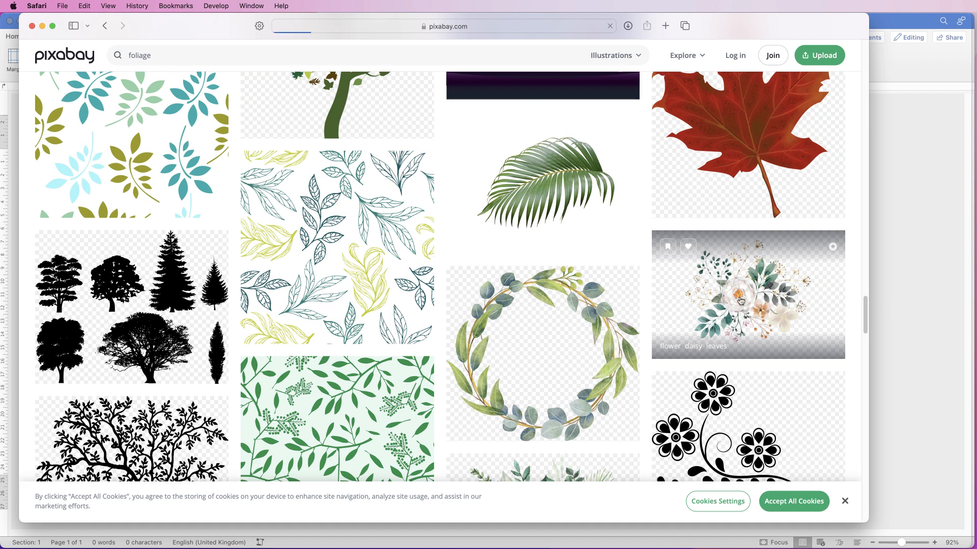
left_click(747, 293)
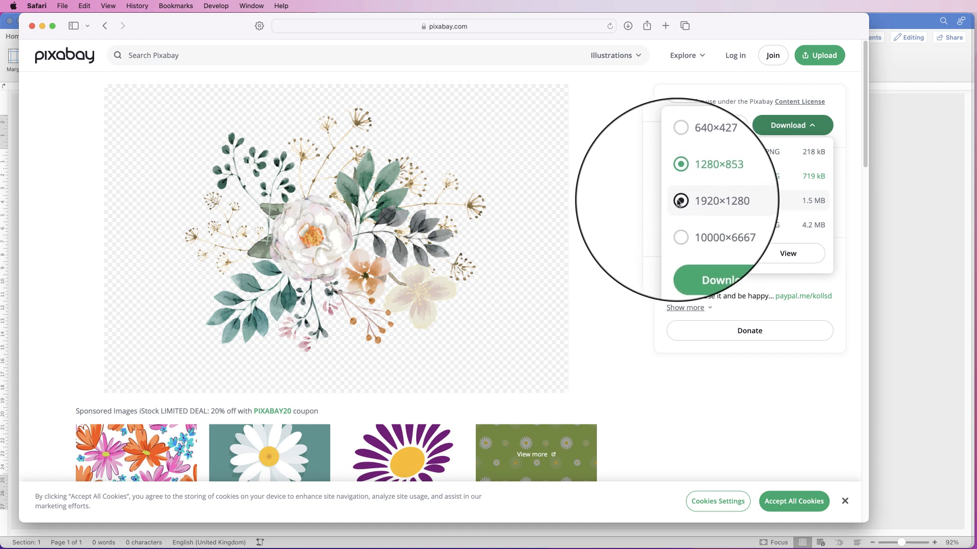
left_click(681, 200)
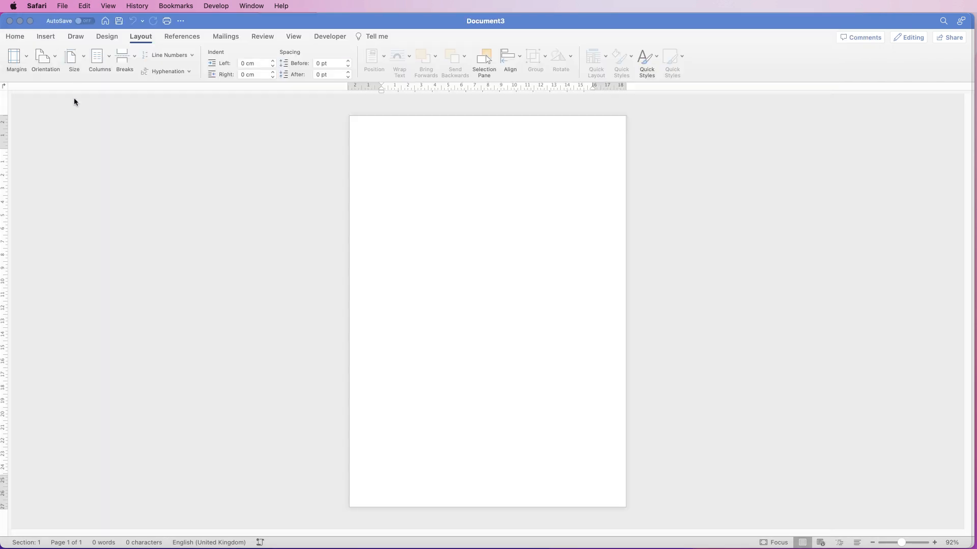
- Insert flower-5587380_1920.png from file onto the blank Word page
left_click(45, 37)
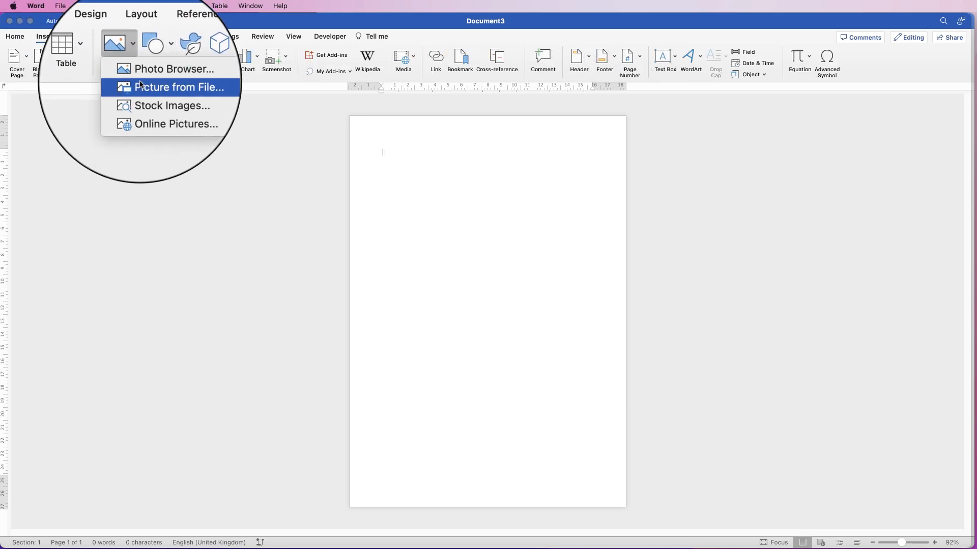
left_click(175, 88)
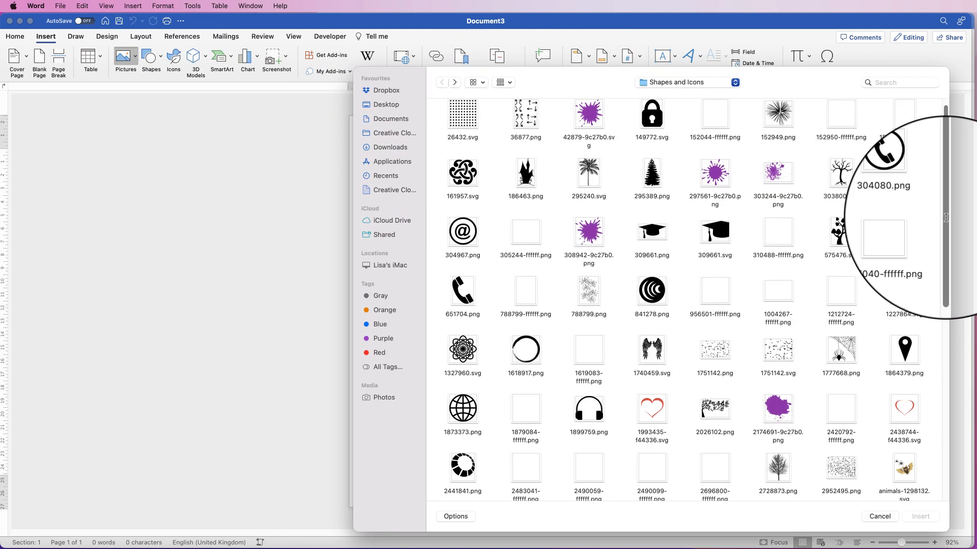
scroll("down", 3)
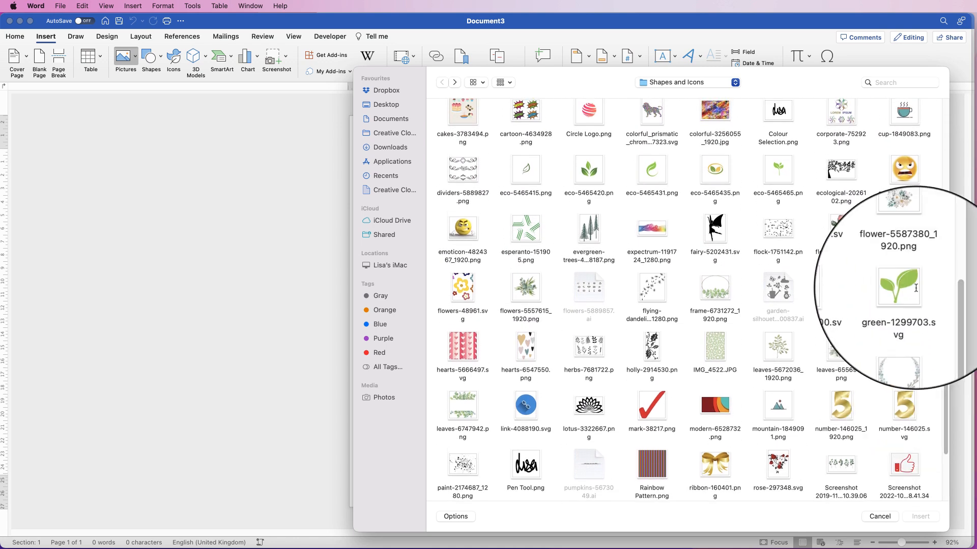
left_click(897, 220)
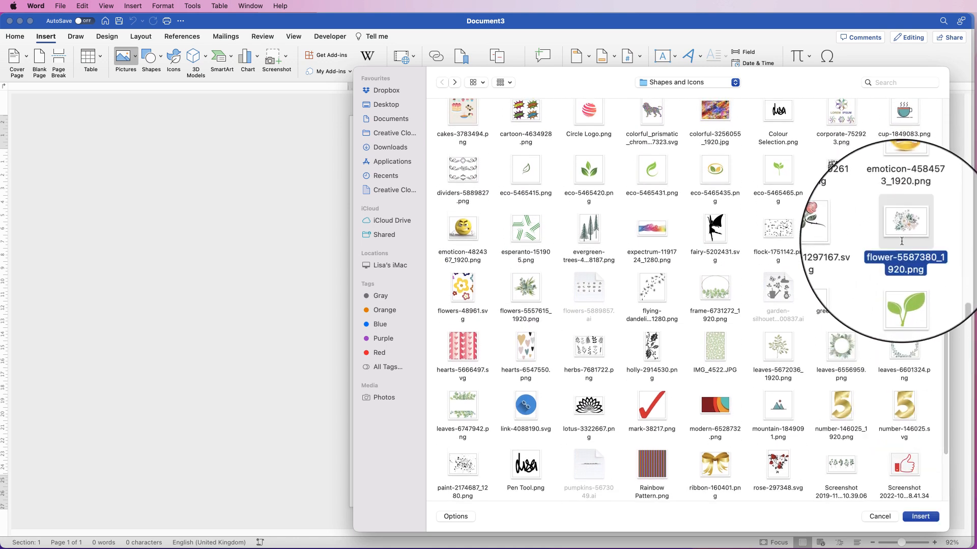
left_click(920, 516)
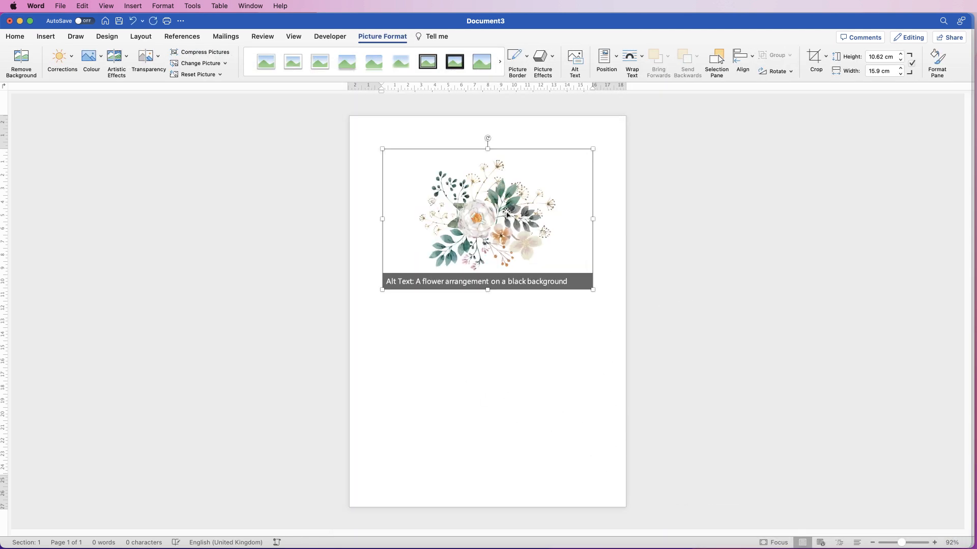
mouse_move(507, 209)
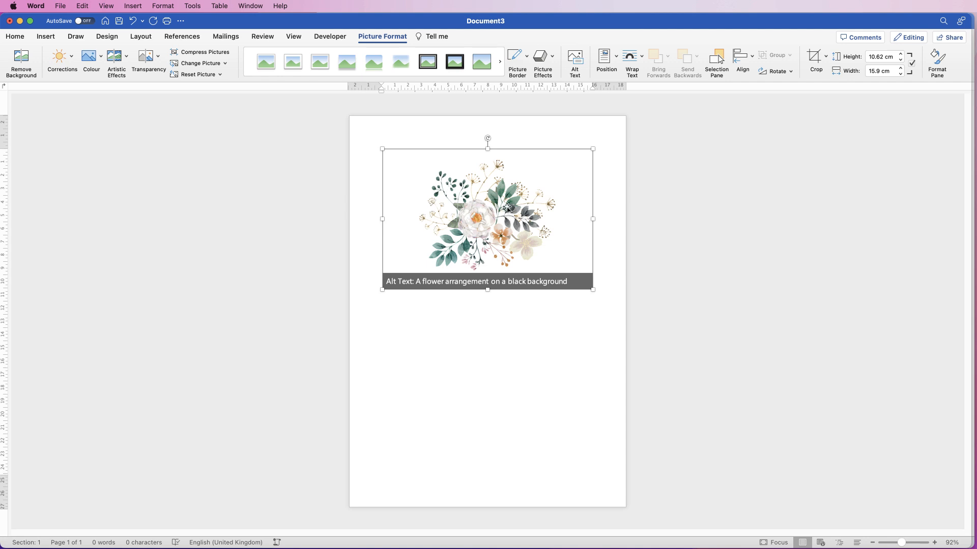
mouse_move(436, 222)
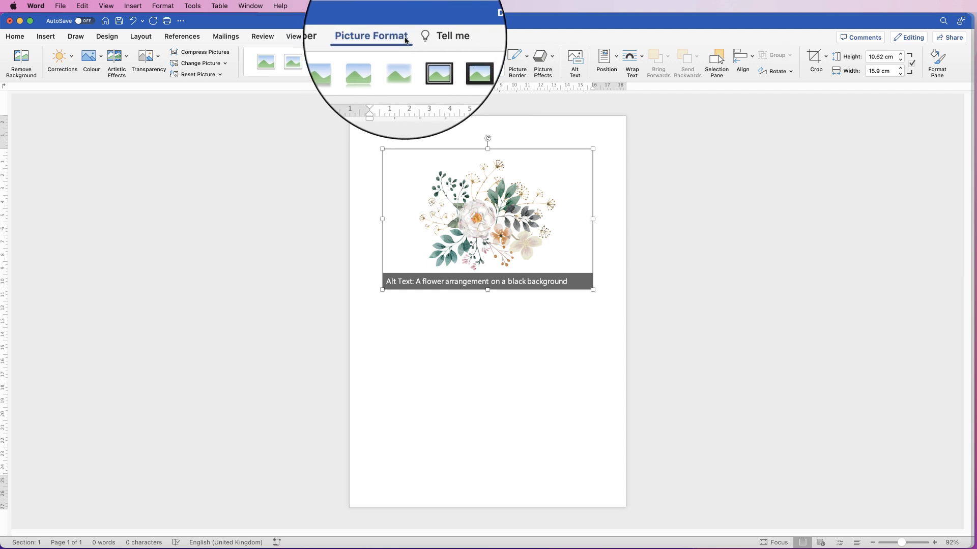
- Set the bouquet picture's text wrapping to In Front of Text so it floats
left_click(631, 62)
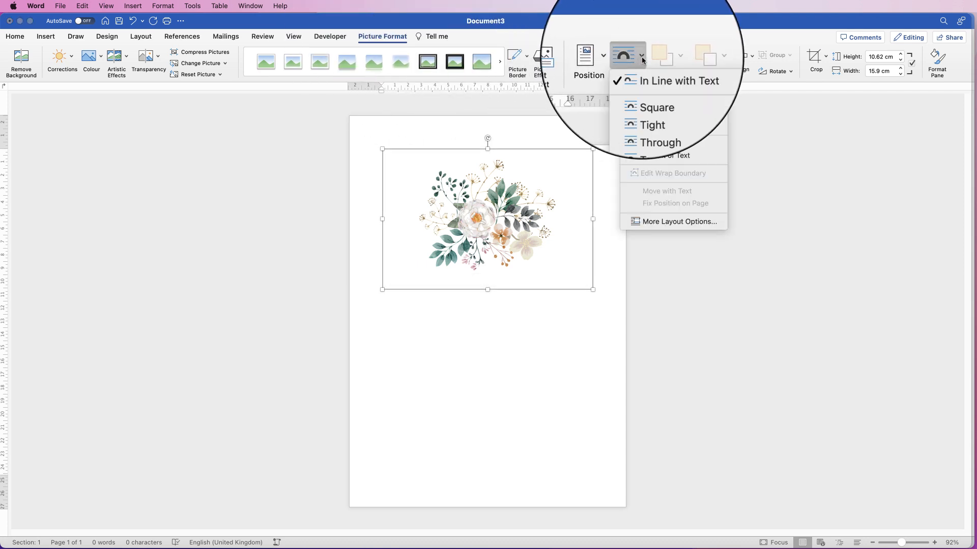
left_click(657, 107)
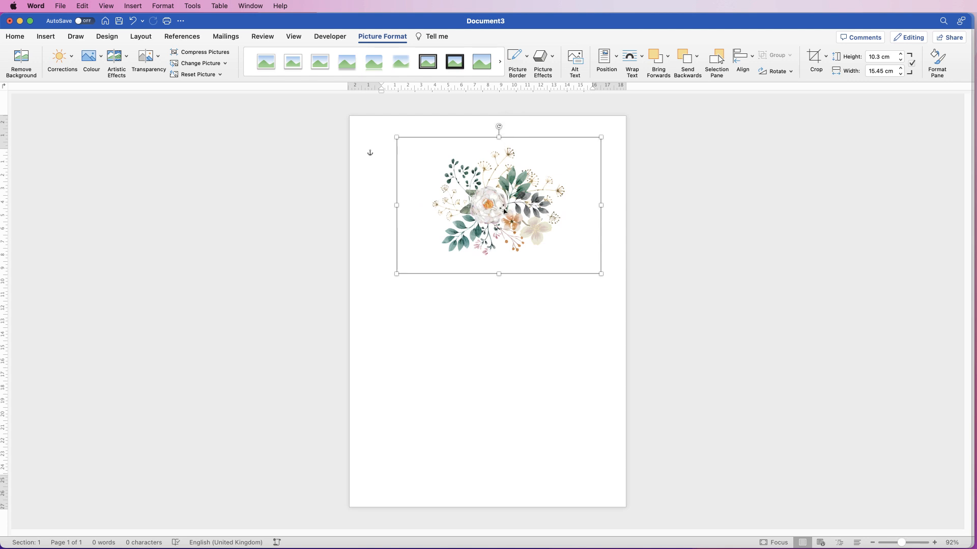
mouse_move(499, 210)
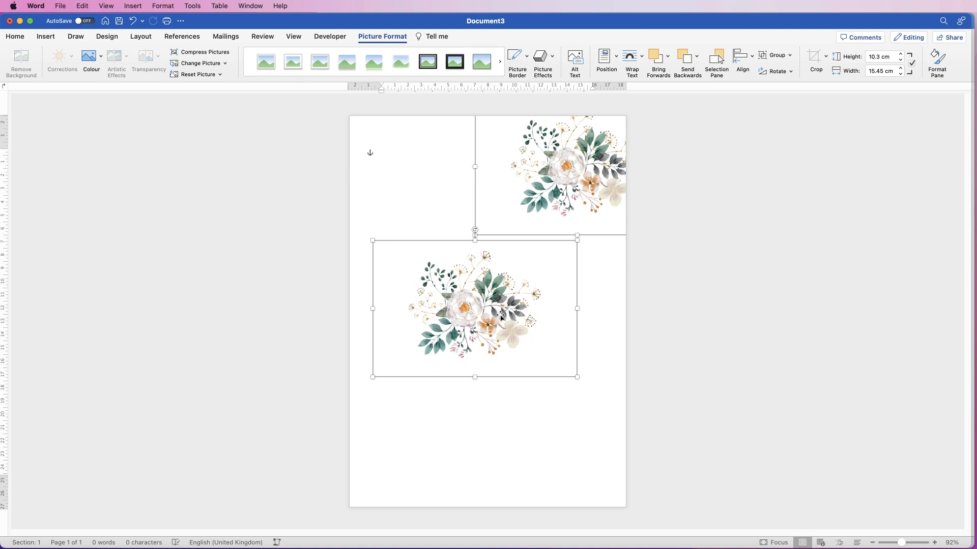
mouse_move(539, 212)
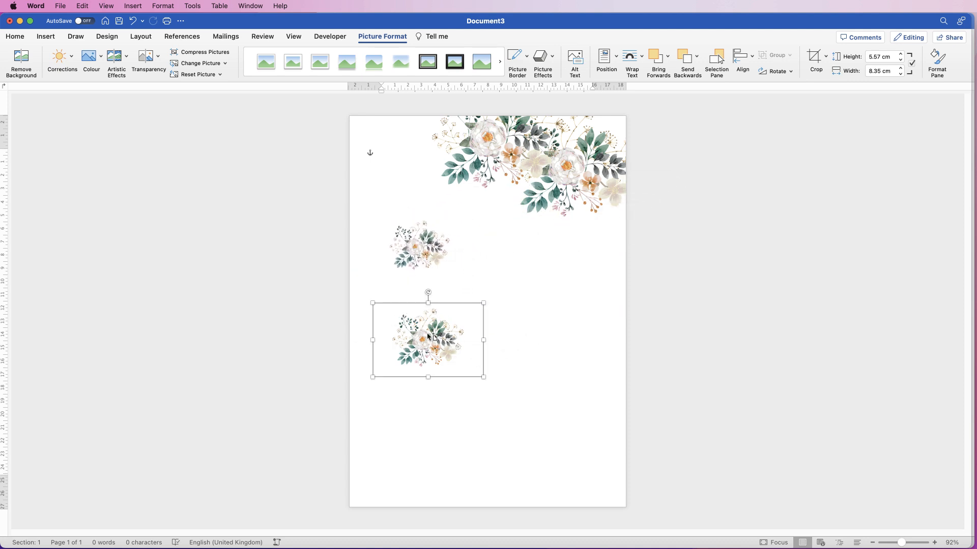
mouse_move(433, 254)
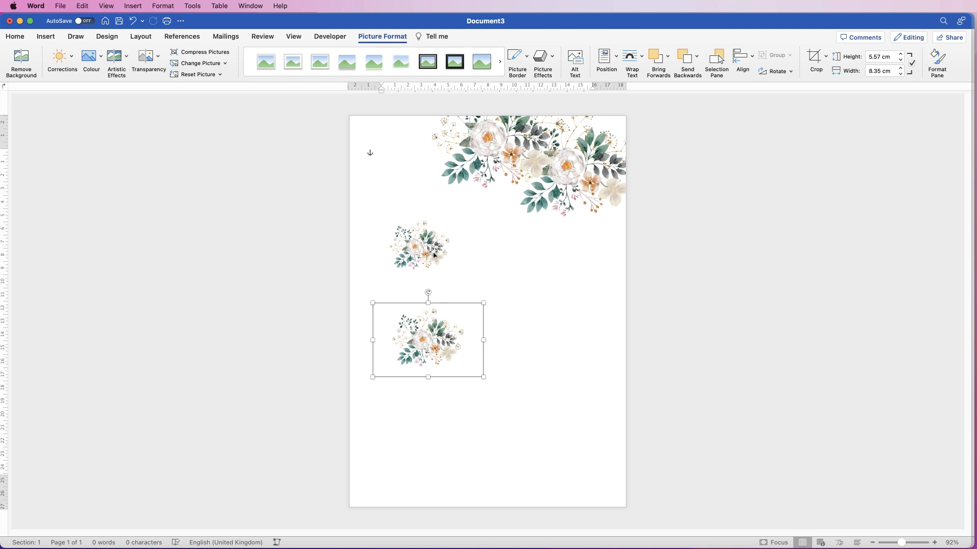
- Paste another flower copy and pick one to reposition across the page
left_click(418, 245)
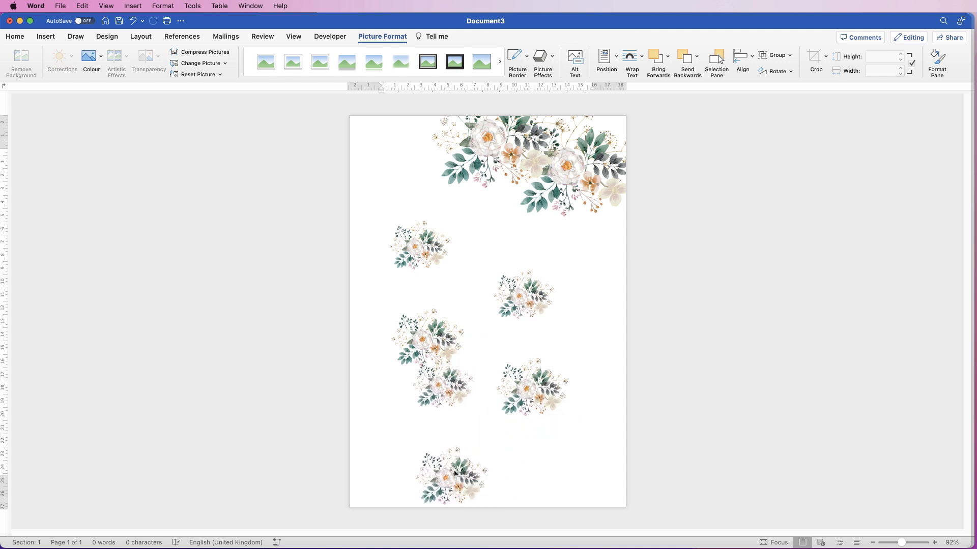
left_click(502, 141)
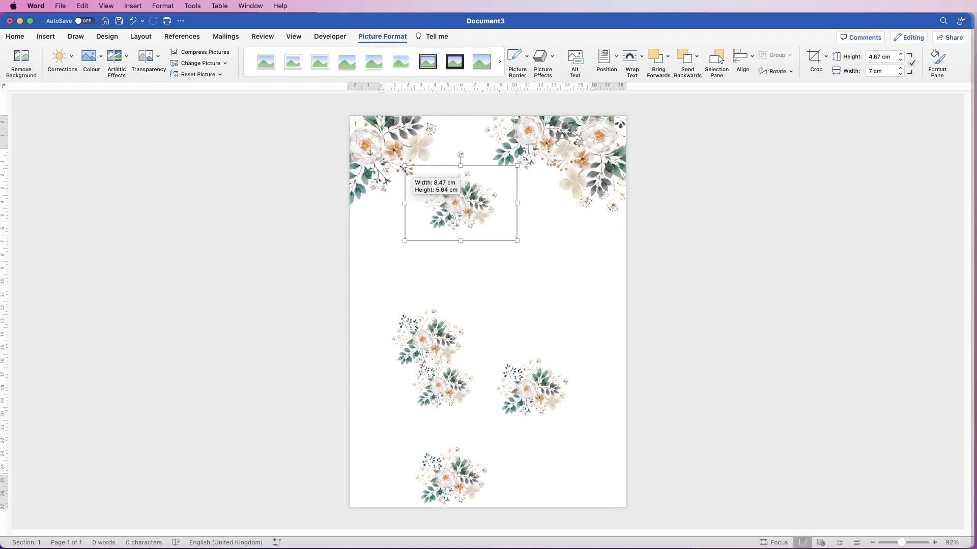
- Arrange the flower copies into top and bottom edge borders, then deselect
left_click(937, 62)
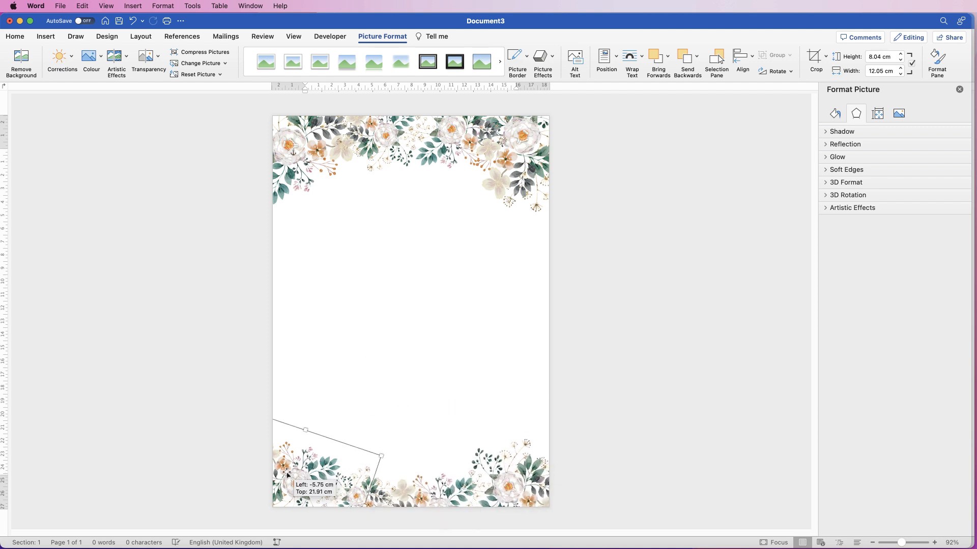
left_click(492, 294)
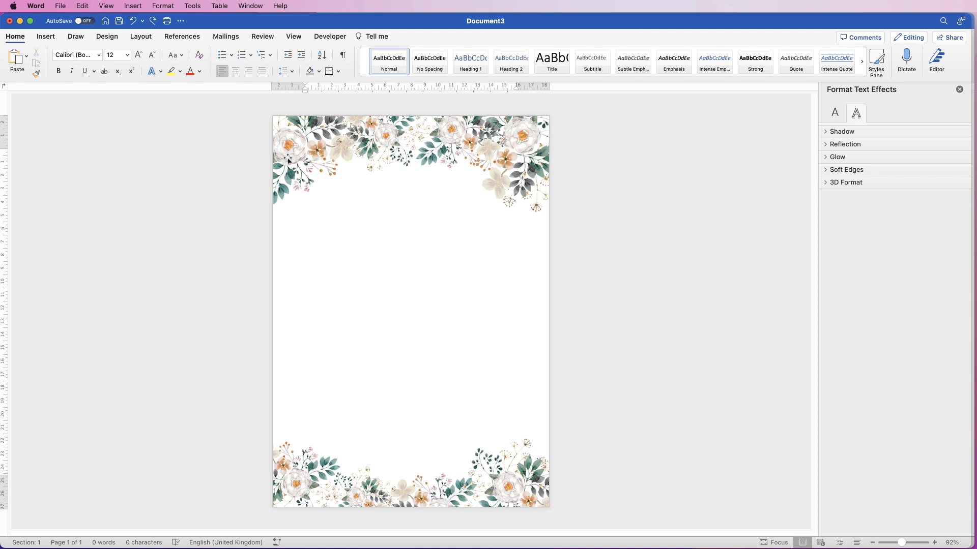
mouse_move(306, 202)
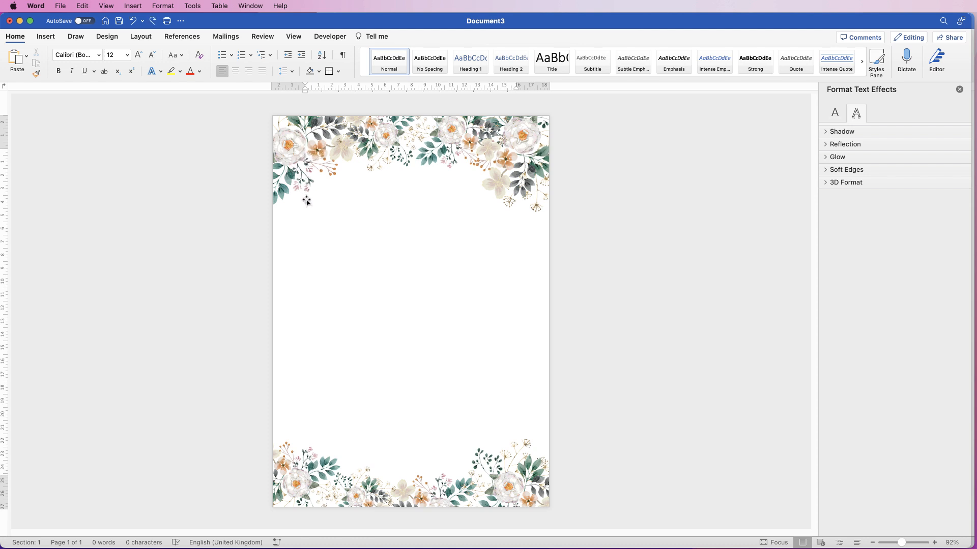
mouse_move(385, 222)
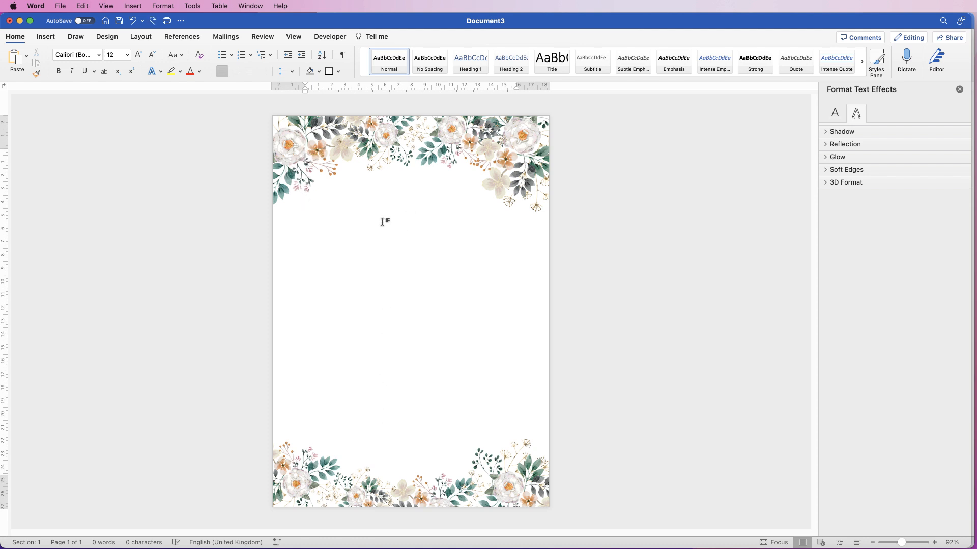
mouse_move(353, 198)
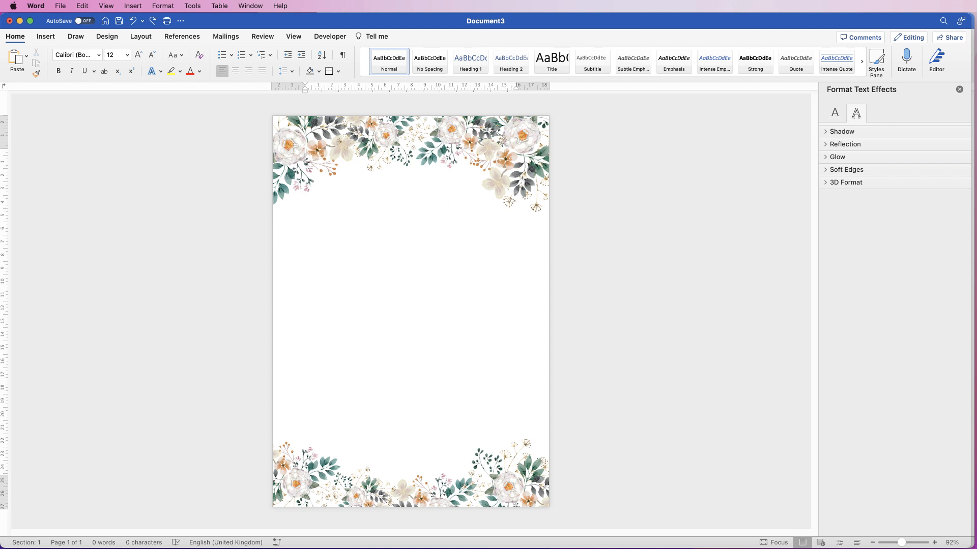
left_click(498, 473)
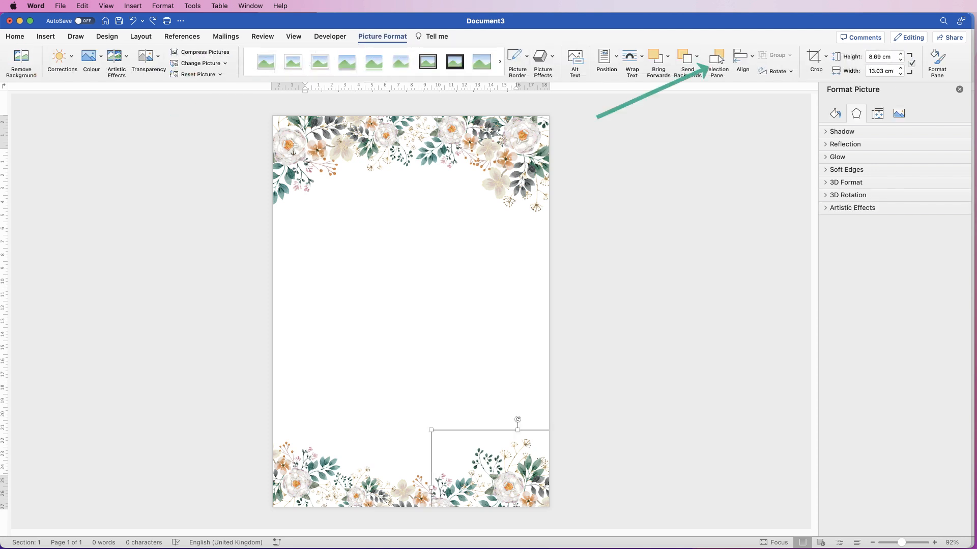
- Select all eight flower pictures in the Selection Pane and group them
left_click(716, 62)
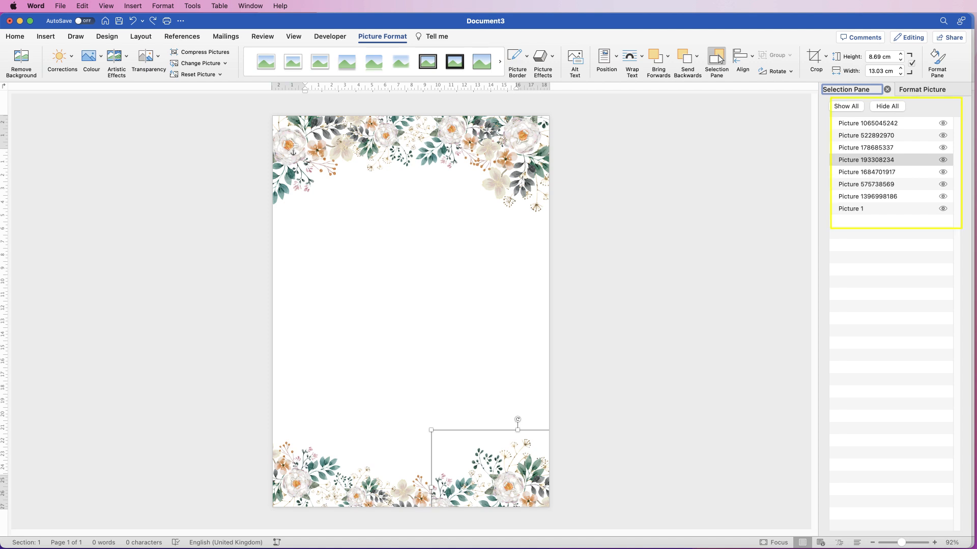
left_click(868, 123)
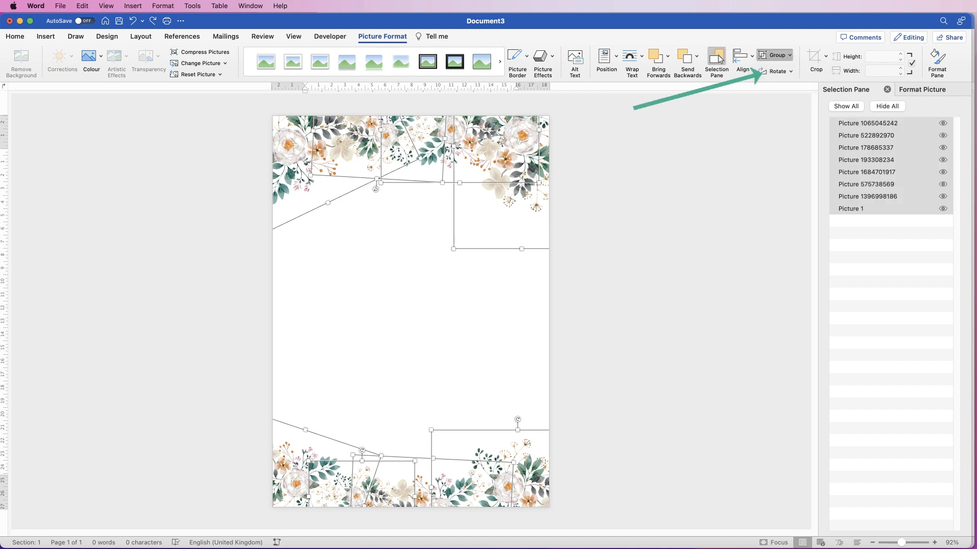
left_click(774, 55)
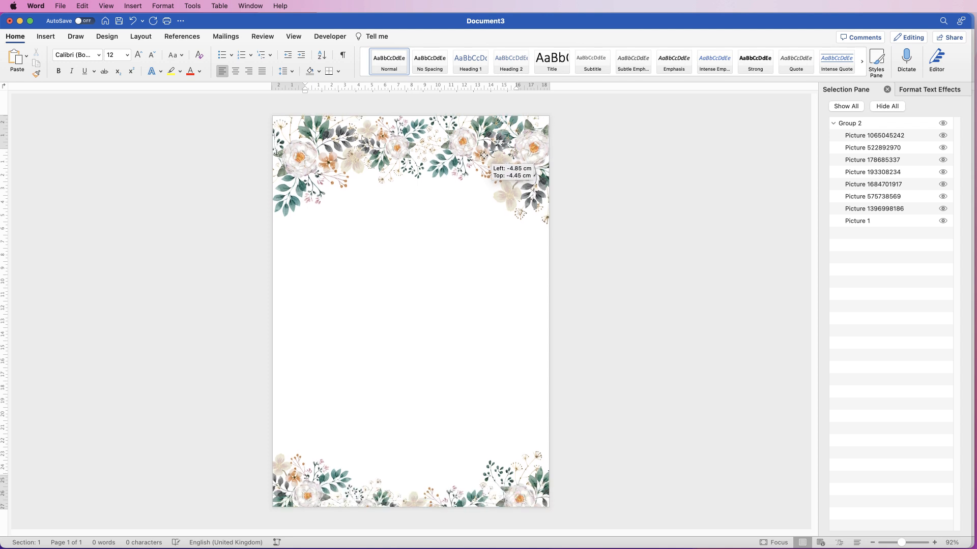
- Nudge the grouped border into place and start the centred 'MENU' title below it
left_click_drag(411, 168, 411, 158)
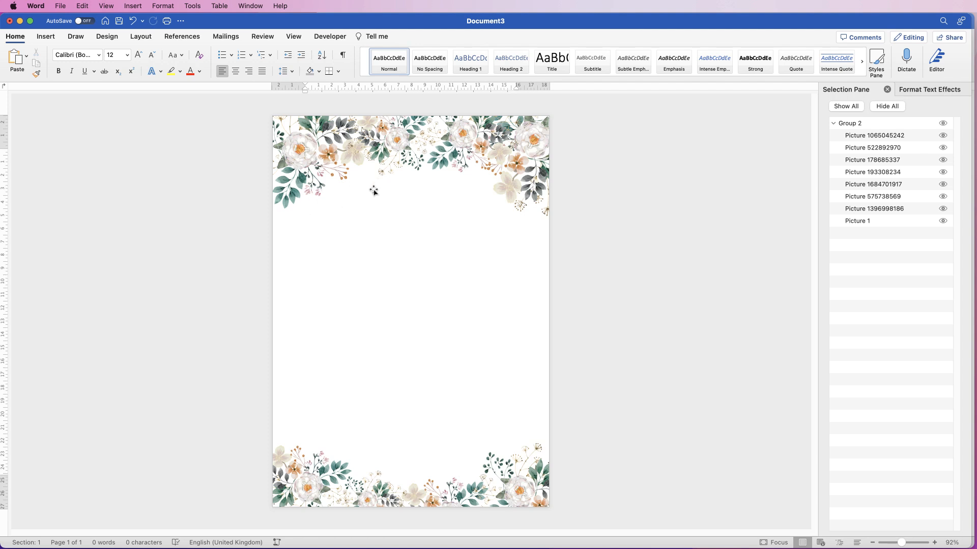
mouse_move(375, 218)
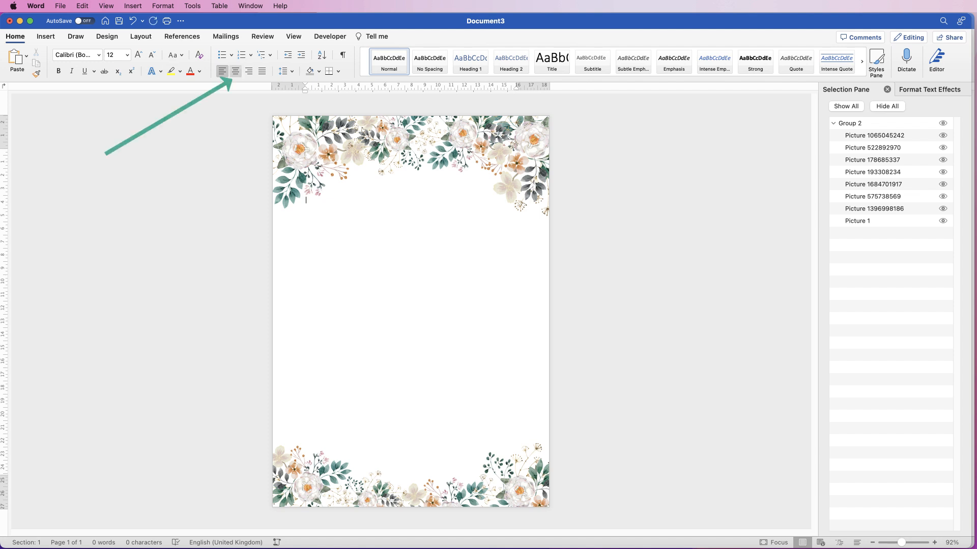
mouse_move(235, 70)
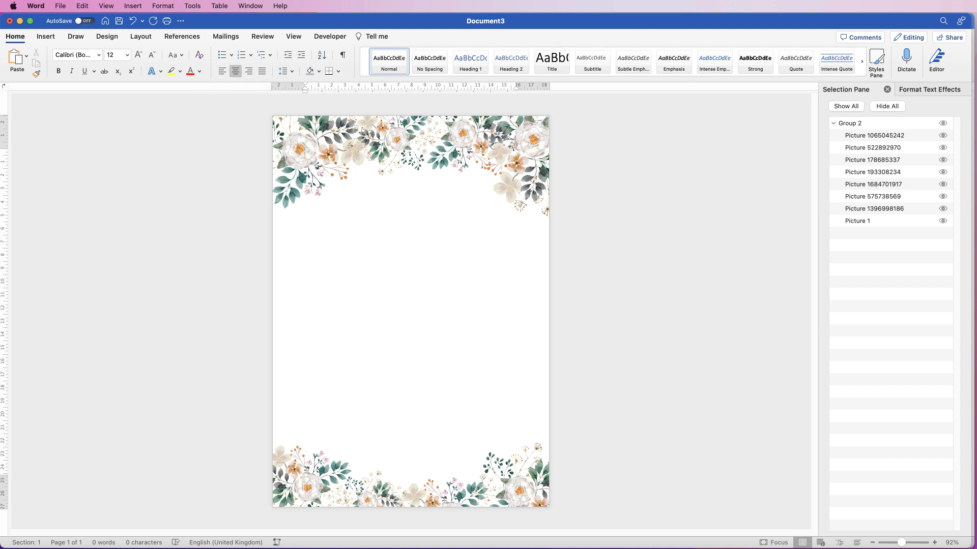
type("MENU")
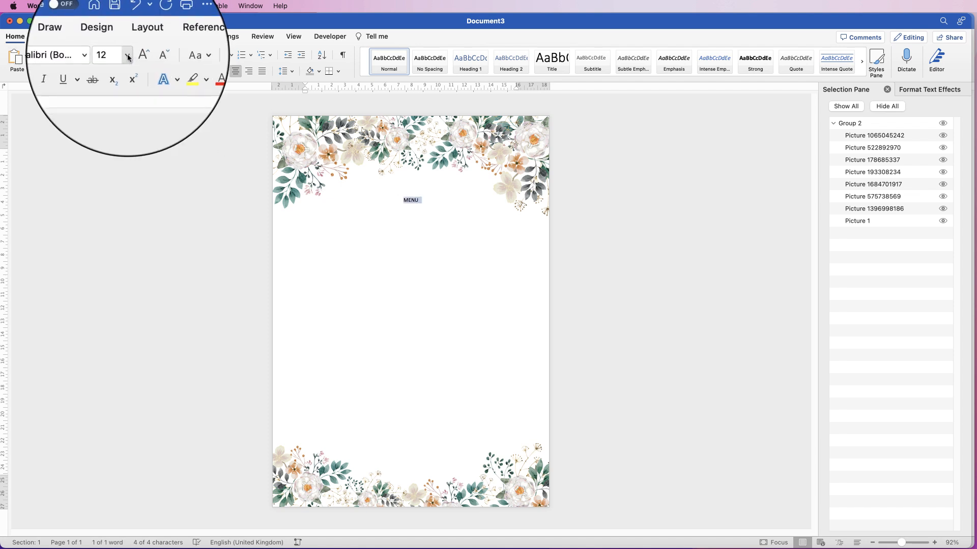
- Set the title to size 48 in the Bellania script font
left_click(127, 55)
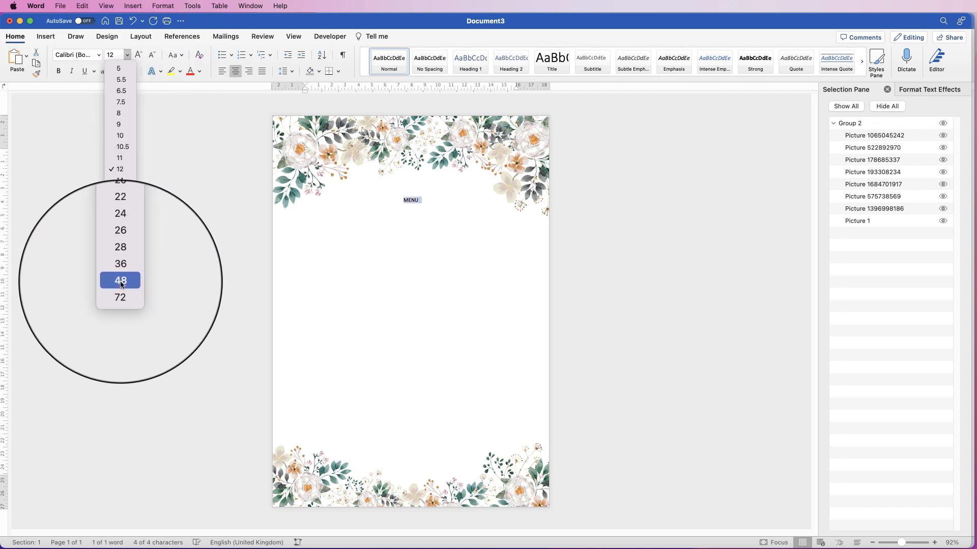
left_click(120, 281)
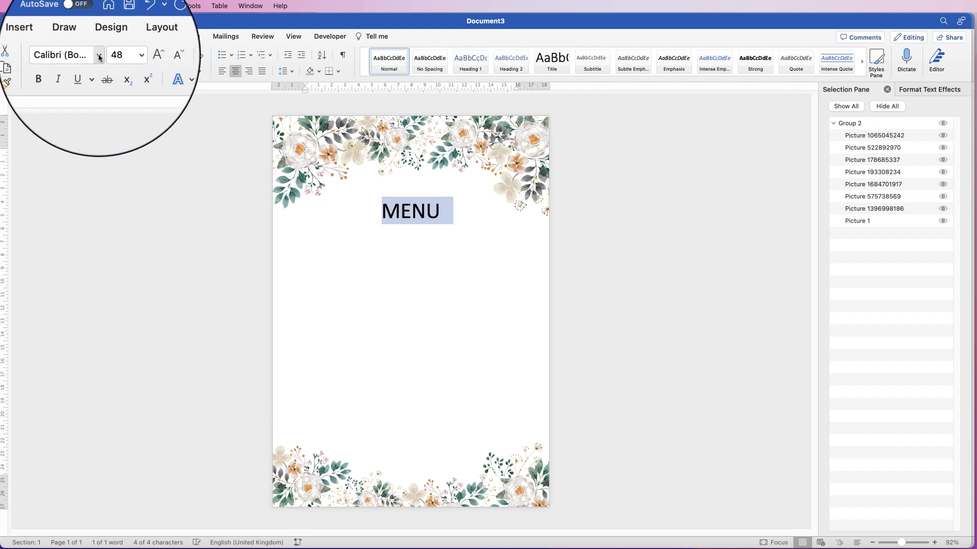
left_click(98, 55)
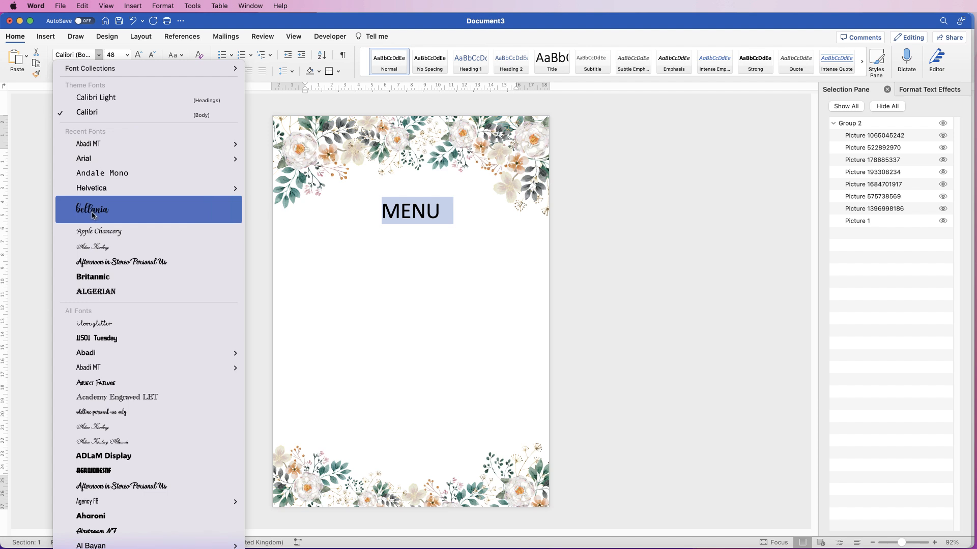
left_click(92, 209)
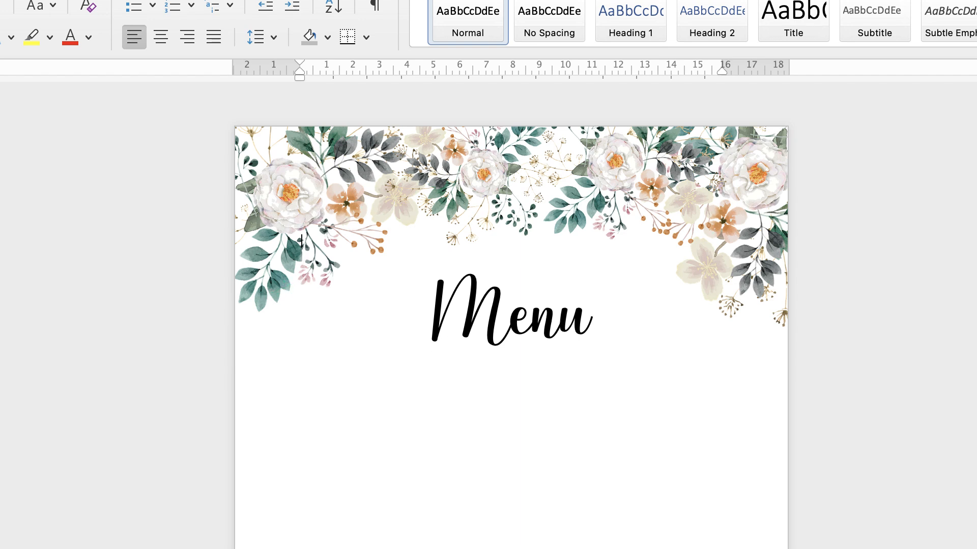
- Retype the title as 'Menu' and centre it beneath the top border
left_click(301, 395)
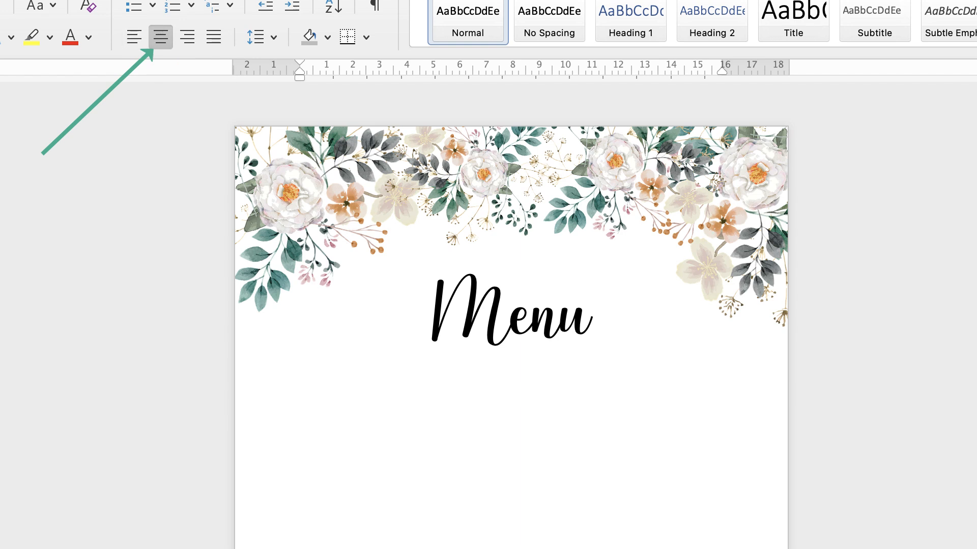
left_click(512, 394)
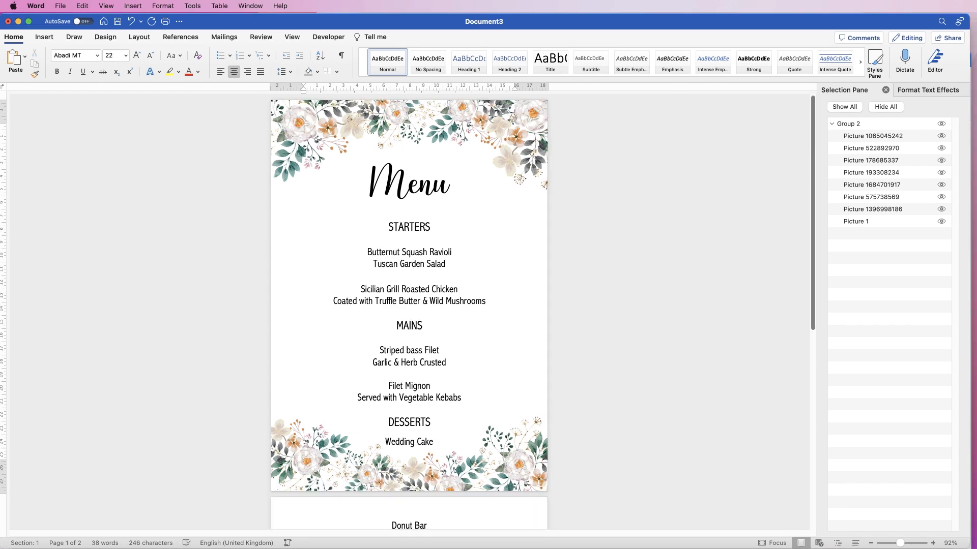
- Check spacing above DESSERTS and review how Donut Bar spills onto the second page
left_click(409, 409)
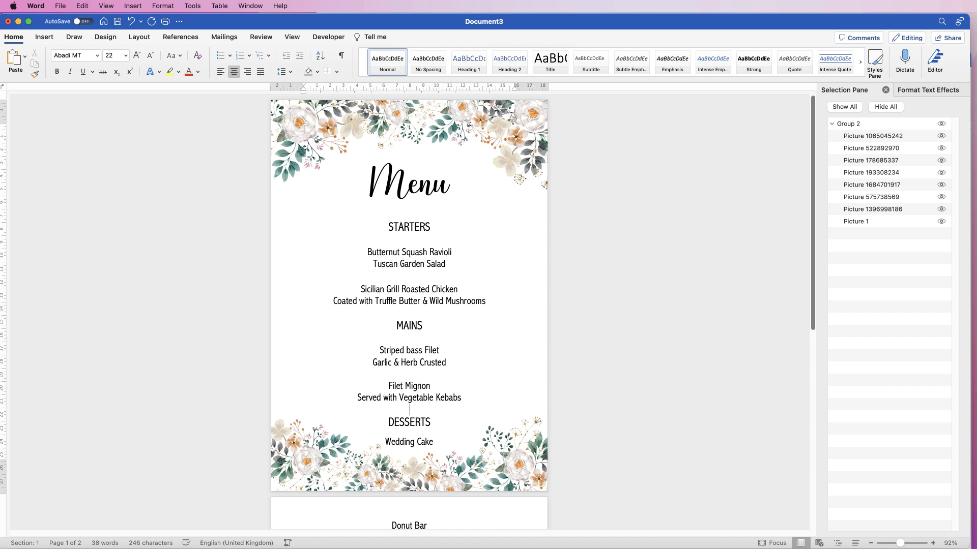
scroll("down", 3)
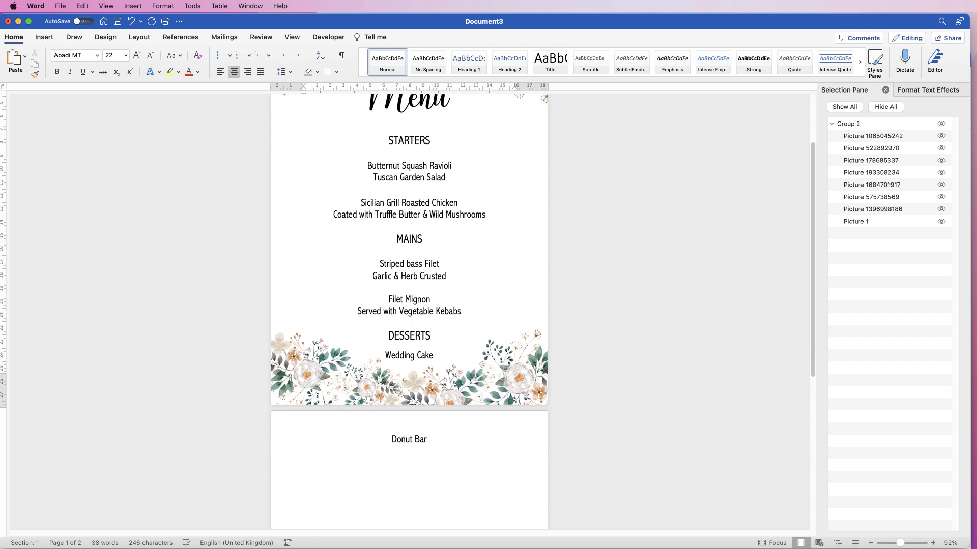
scroll("up", 3)
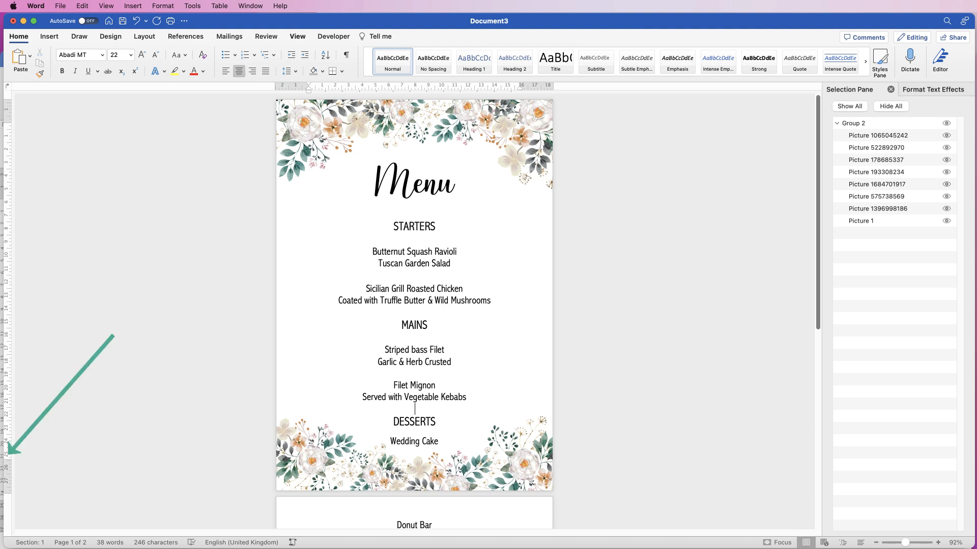
left_click(297, 36)
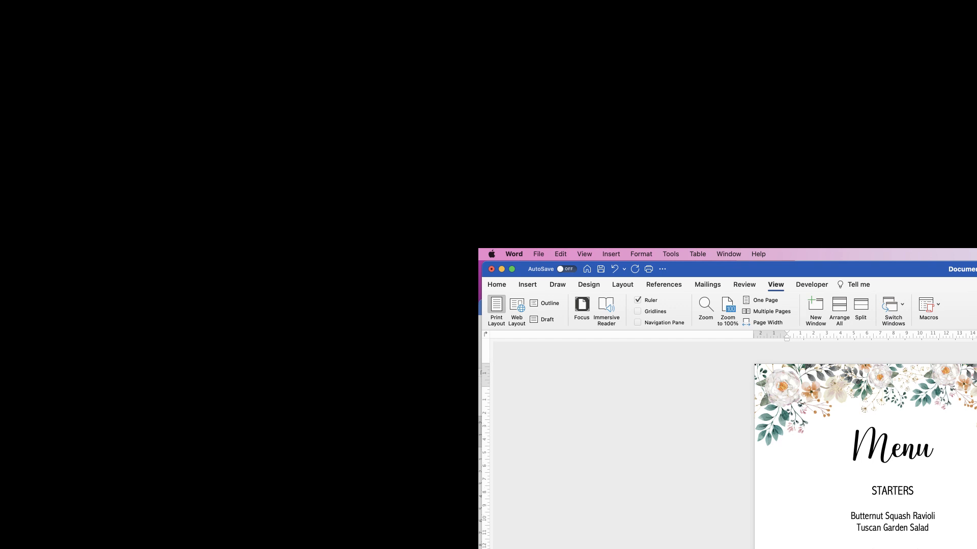
- Remove the extra space so Donut Bar moves back under Wedding Cake on page 1
scroll("down", 3)
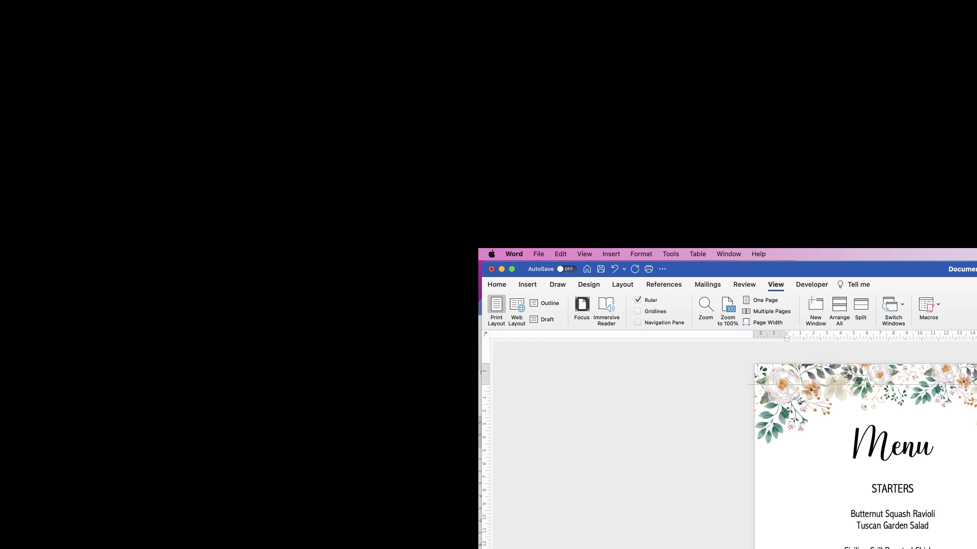
scroll("down", 3)
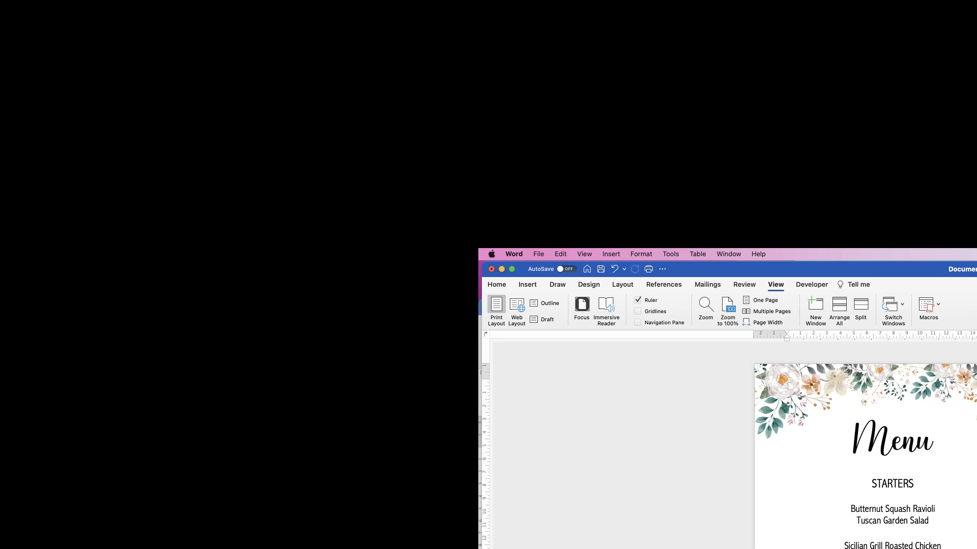
left_click(871, 392)
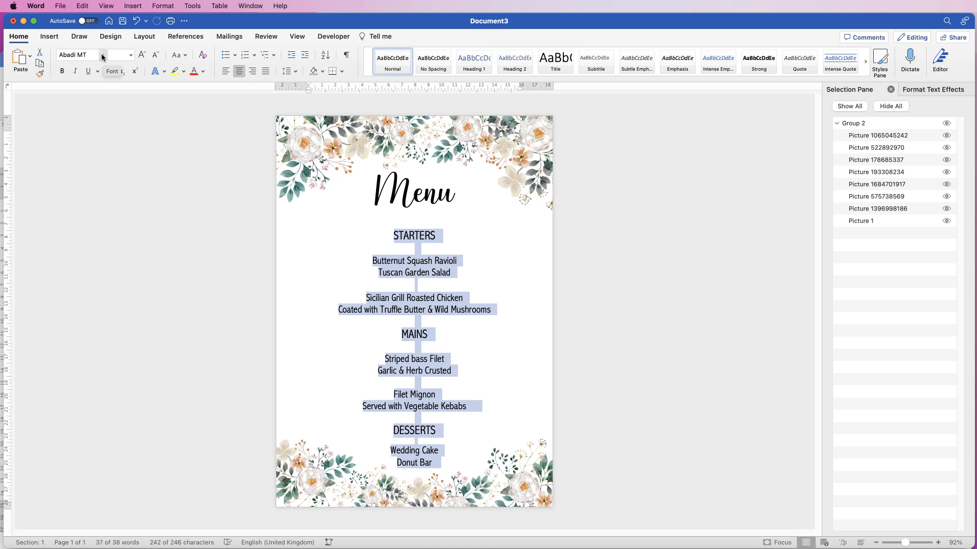
left_click(118, 55)
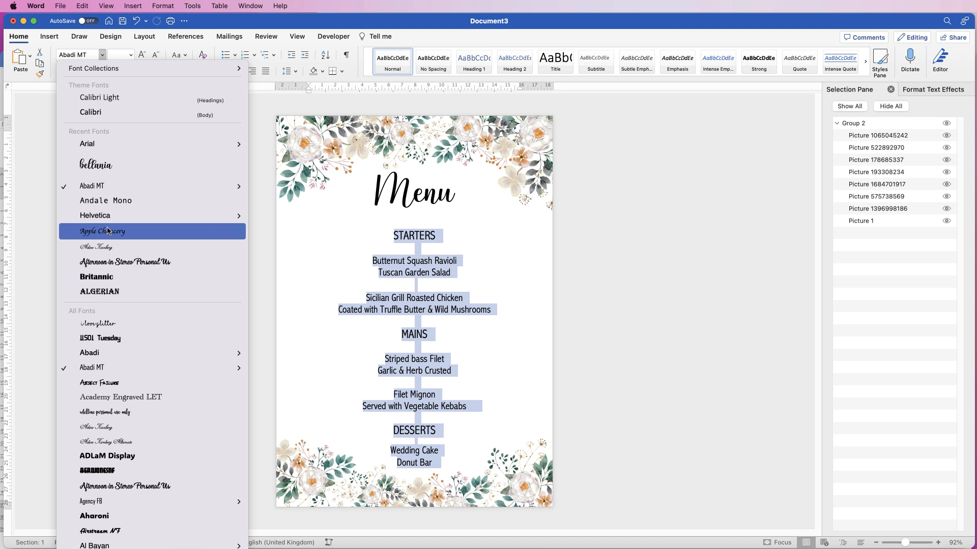
mouse_move(105, 201)
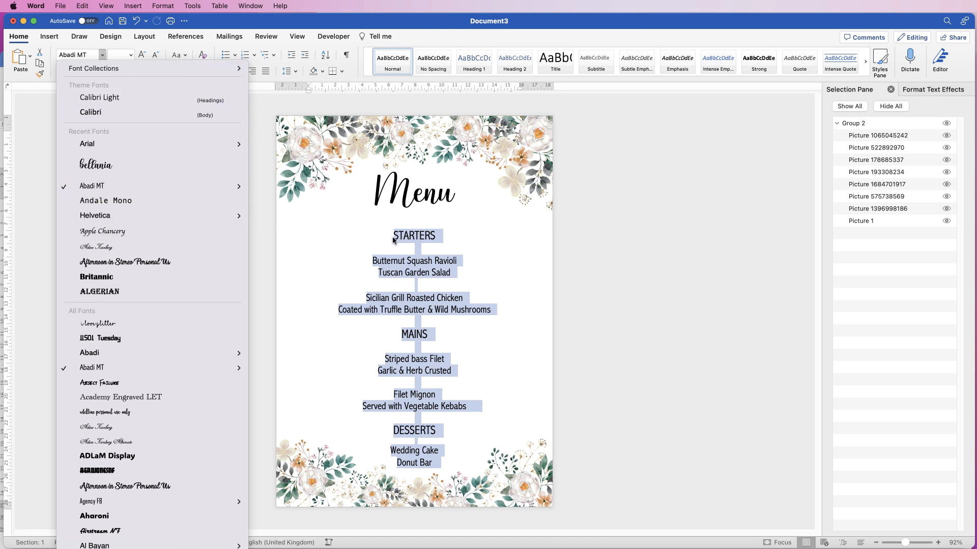
mouse_move(443, 248)
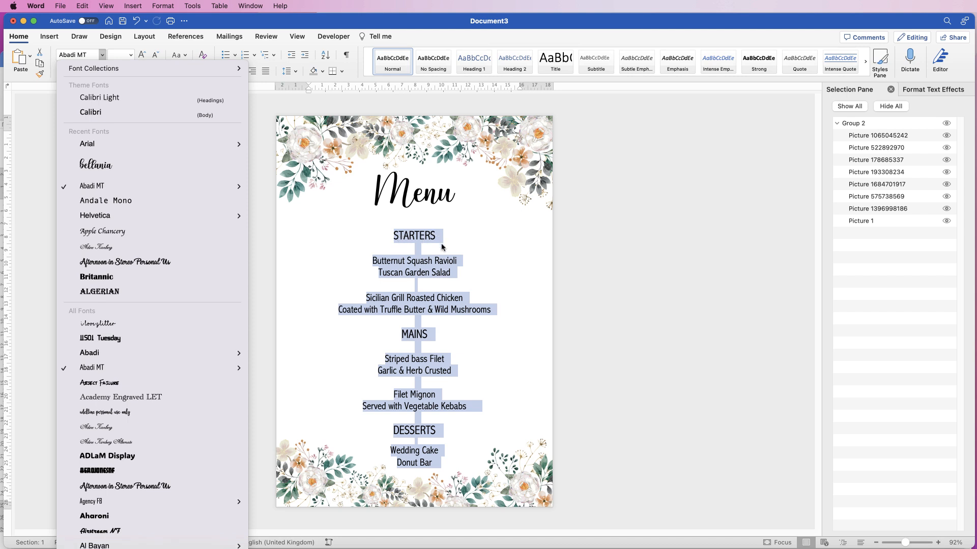
left_click(581, 262)
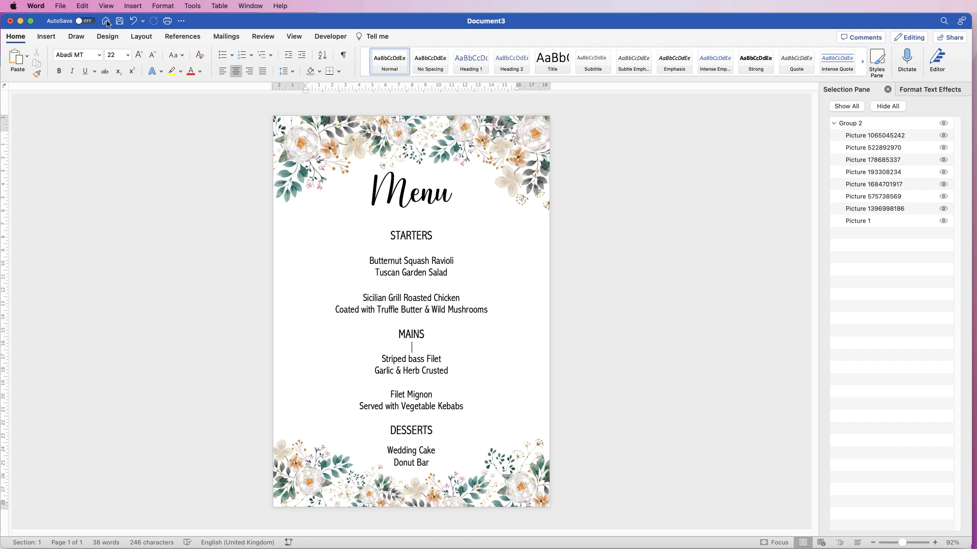
- Save the menu as a Word document named 'Wedding Menu' in the Menus folder
left_click(60, 6)
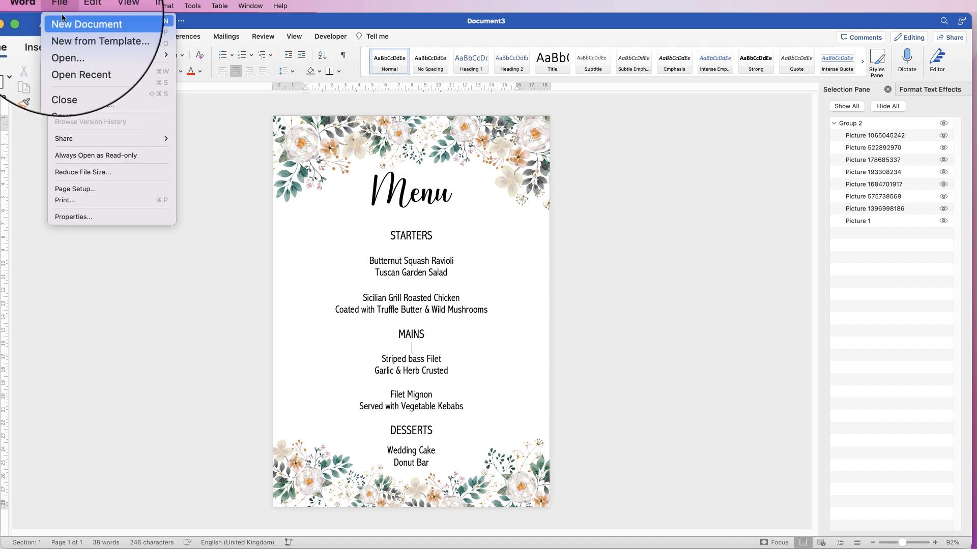
left_click(63, 111)
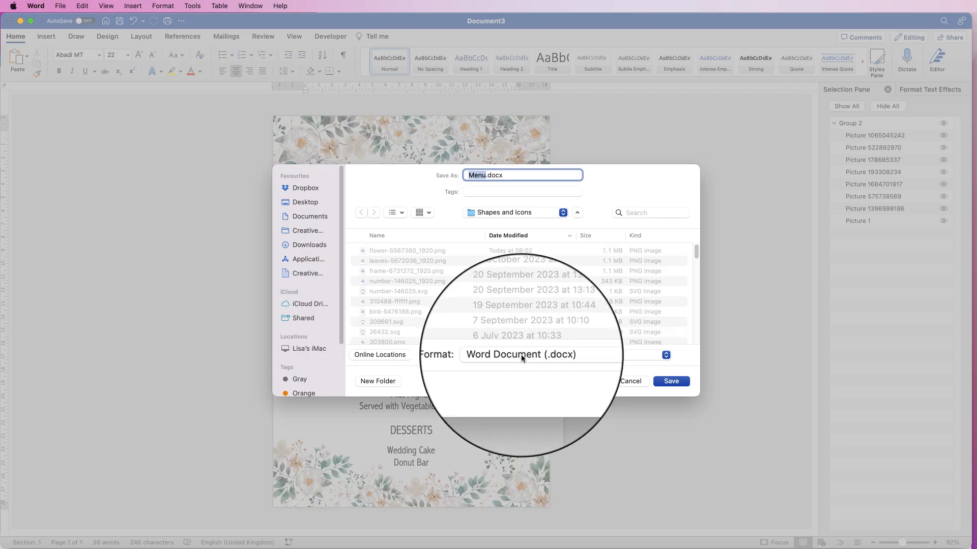
mouse_move(566, 358)
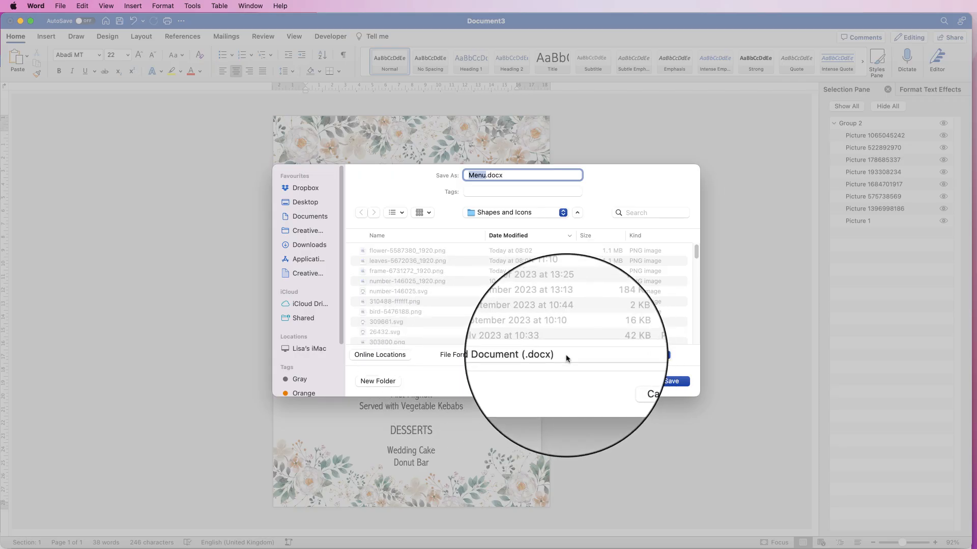
left_click(513, 355)
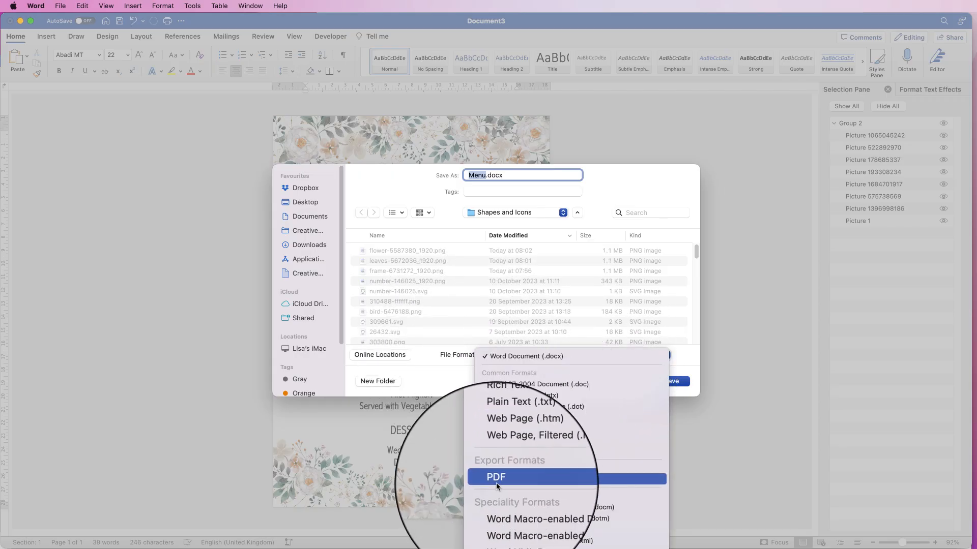
left_click(520, 354)
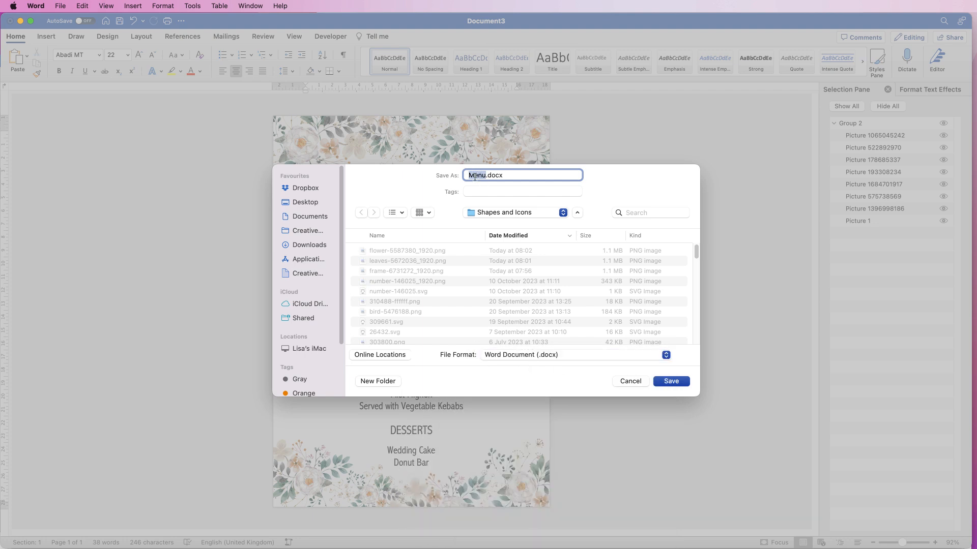
type("Wedding")
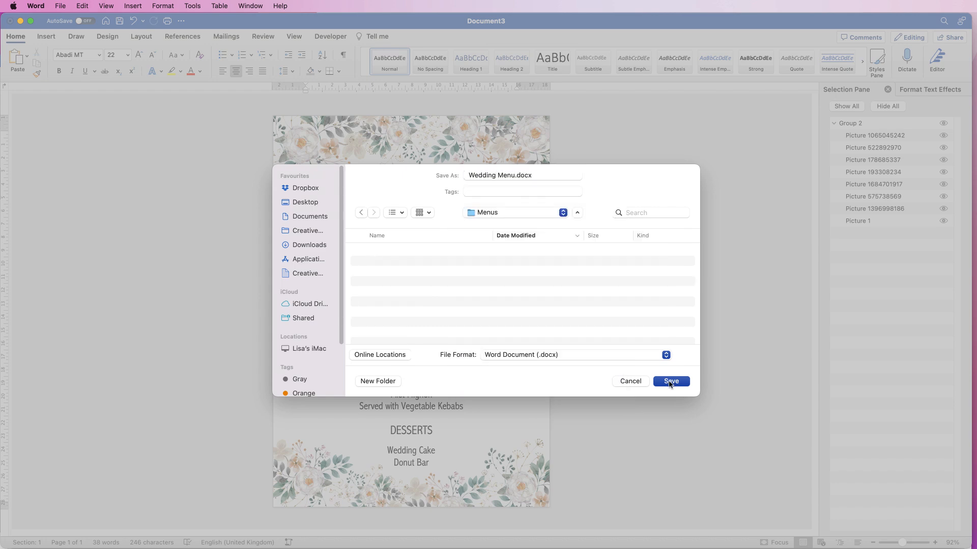
left_click(671, 382)
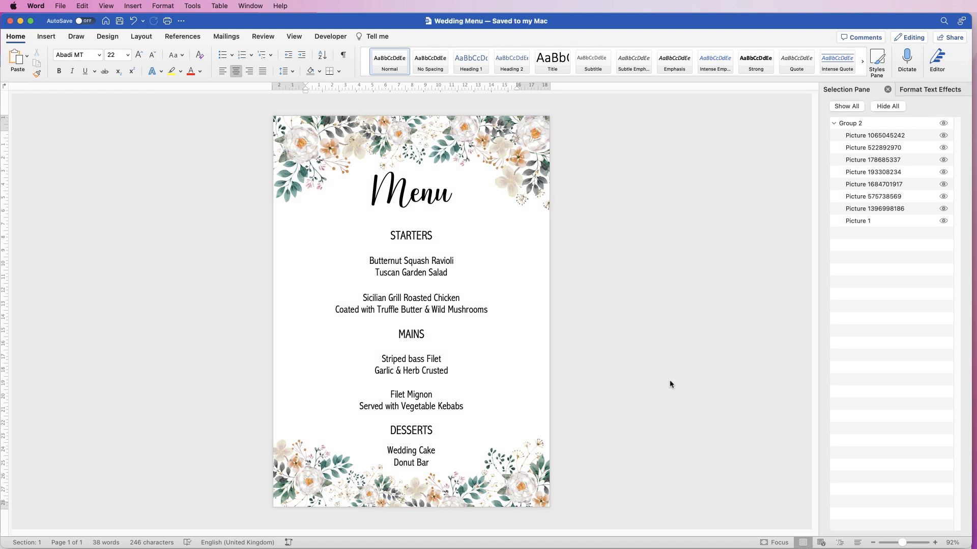
left_click(411, 348)
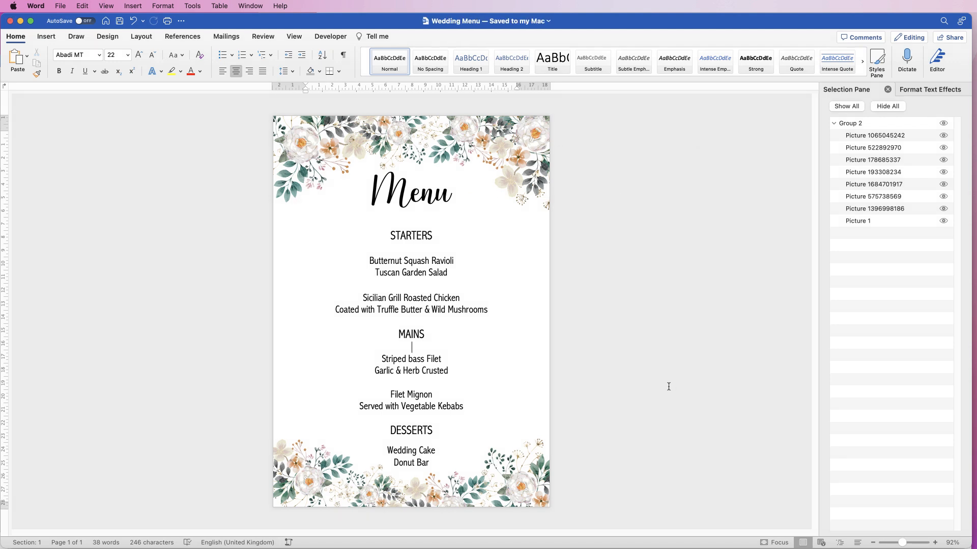